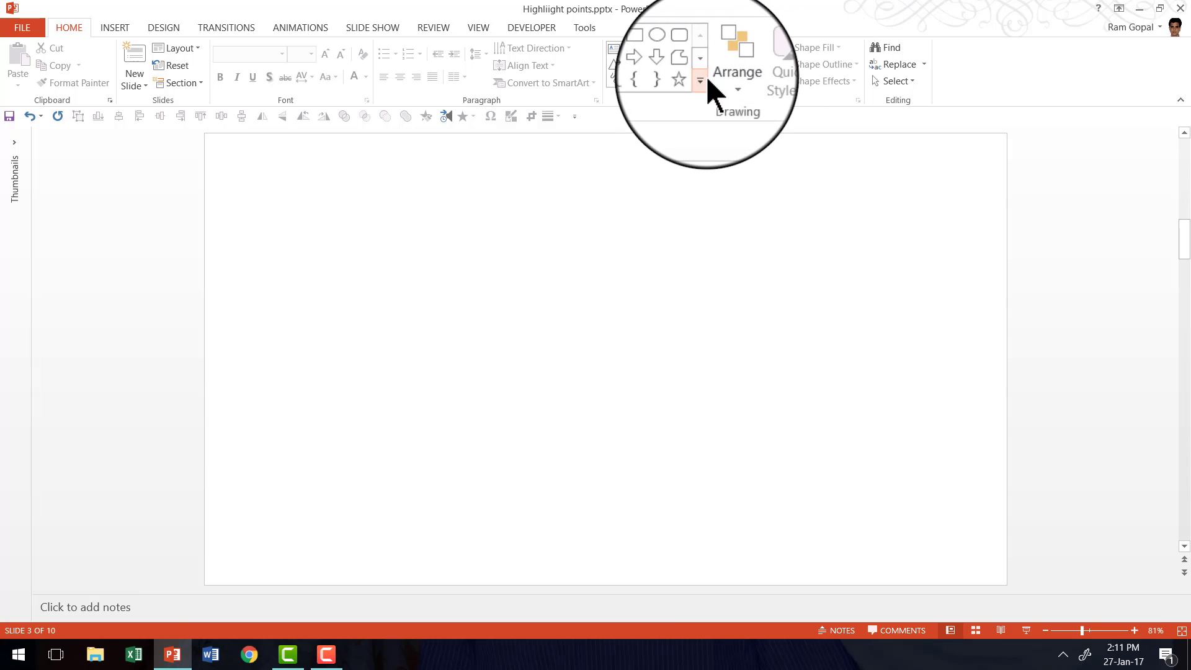
- Draw a vertical line down from the slide's top edge, styled thick and dark grey
click(699, 80)
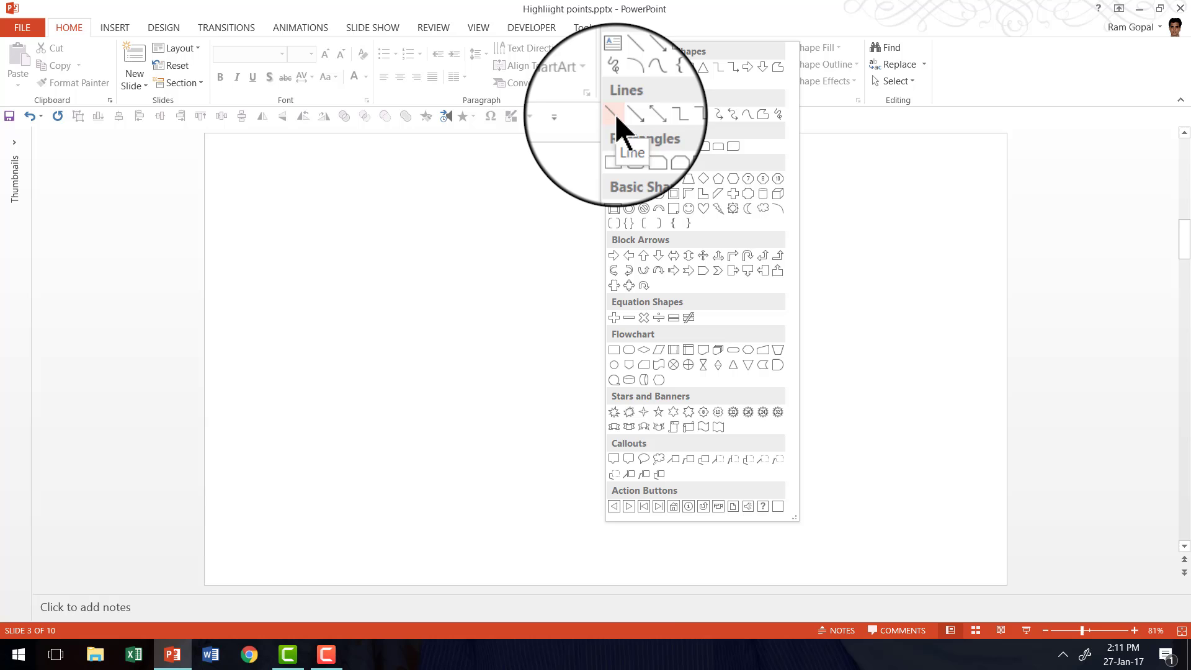
click(612, 115)
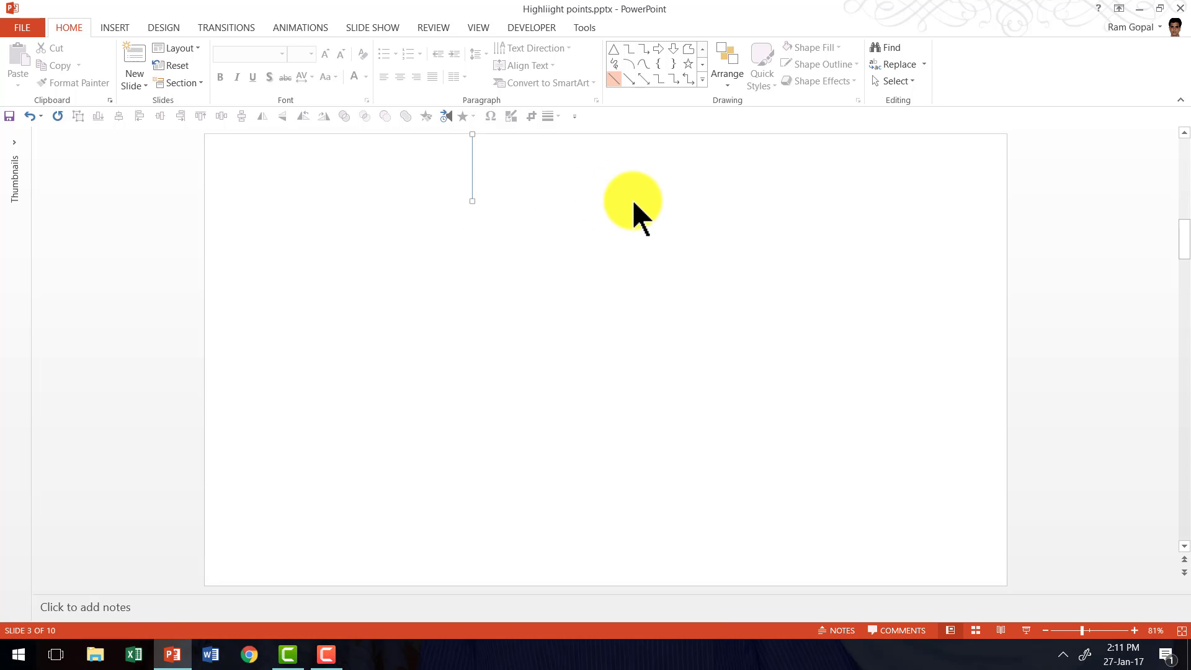
drag(630, 201, 505, 175)
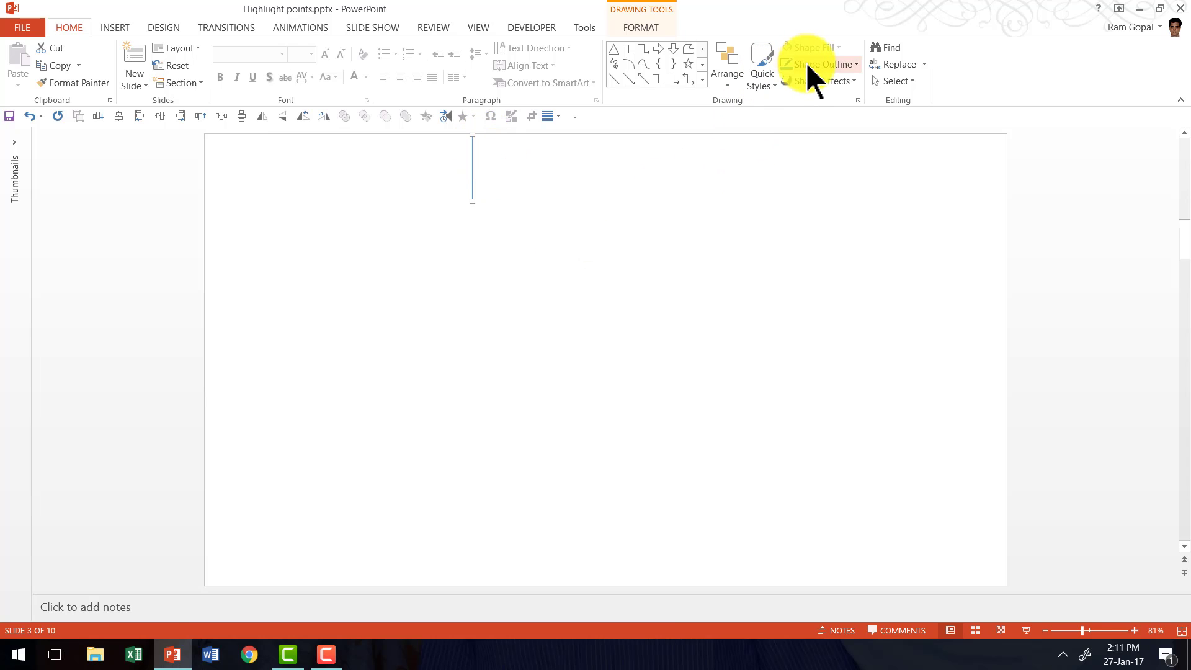
click(816, 64)
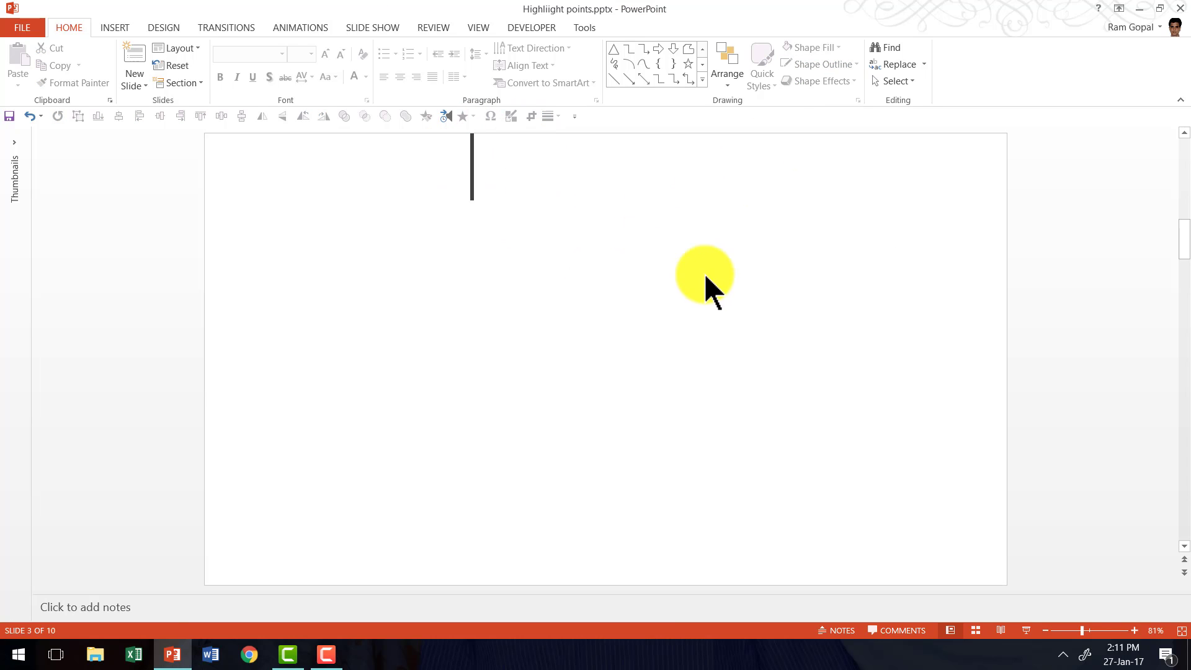
drag(703, 275, 468, 223)
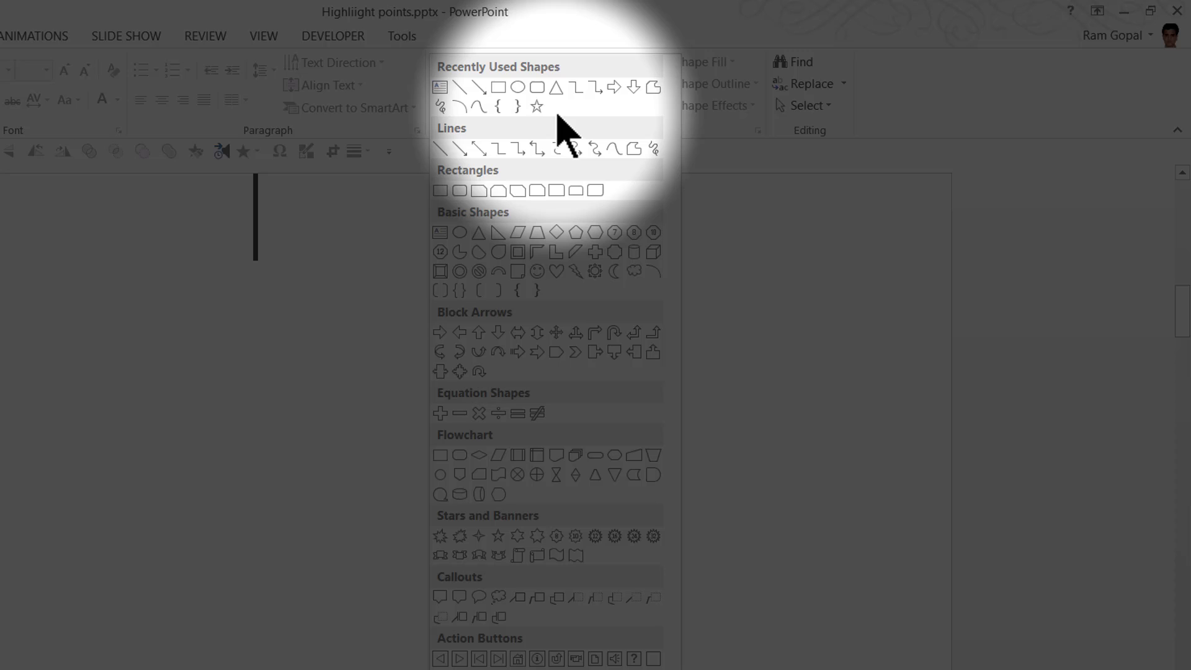
mouse_move(556, 148)
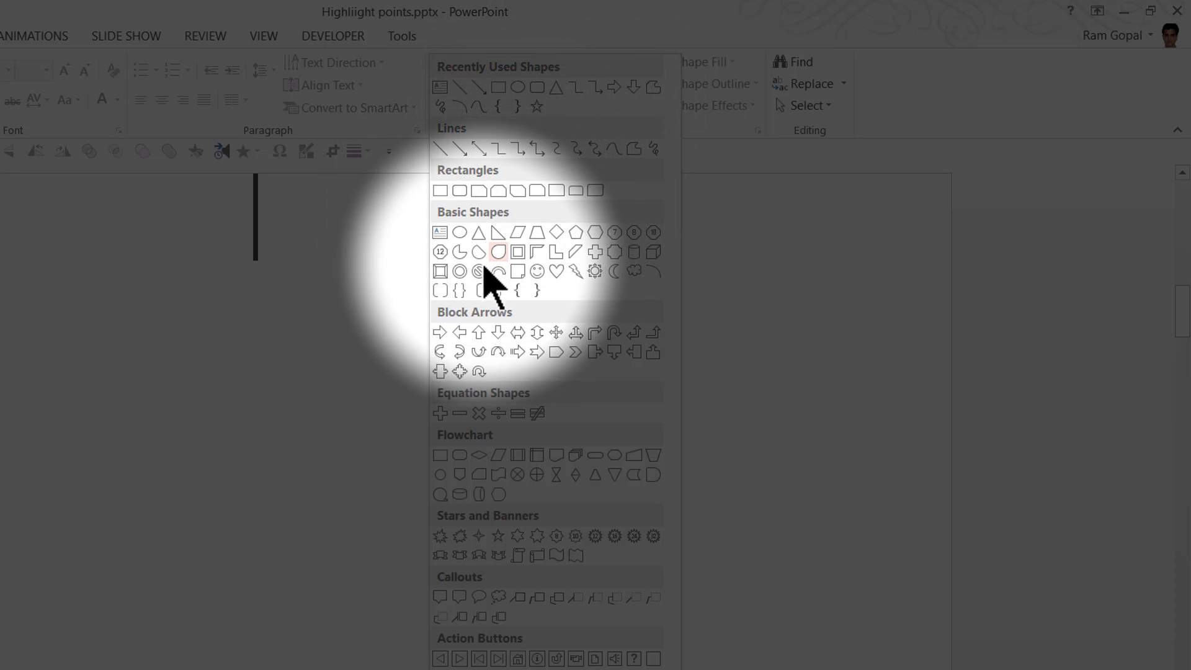
mouse_move(467, 266)
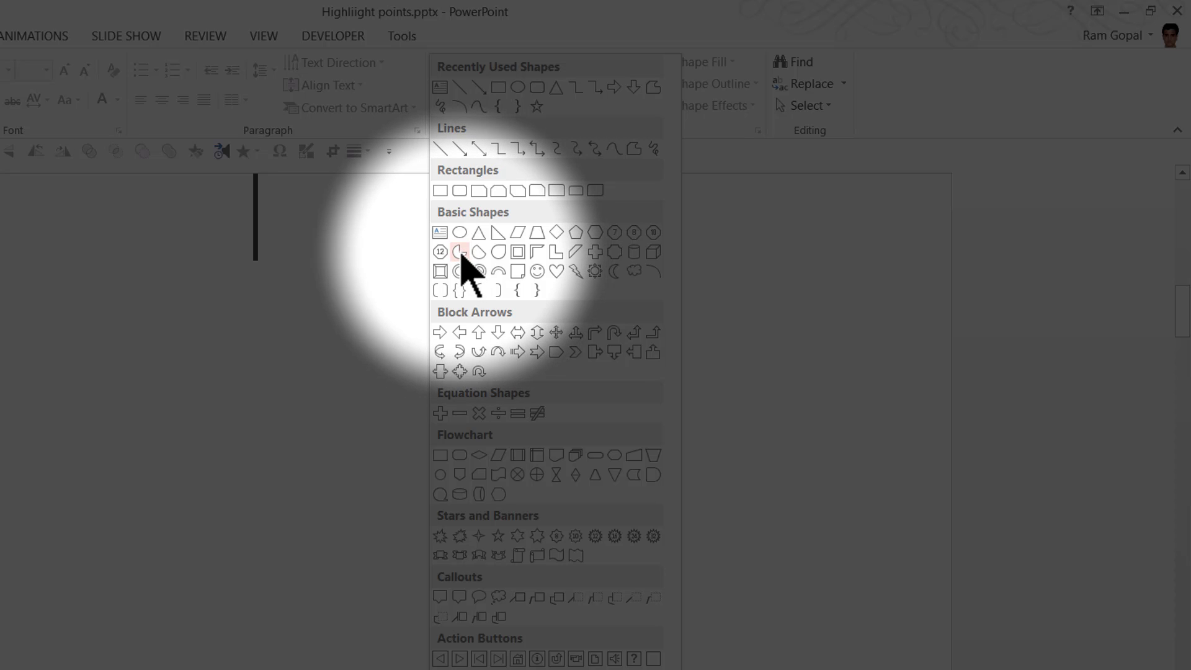
- Draw a chord half-circle, flip it vertically into a dome, and centre it under the line
click(460, 251)
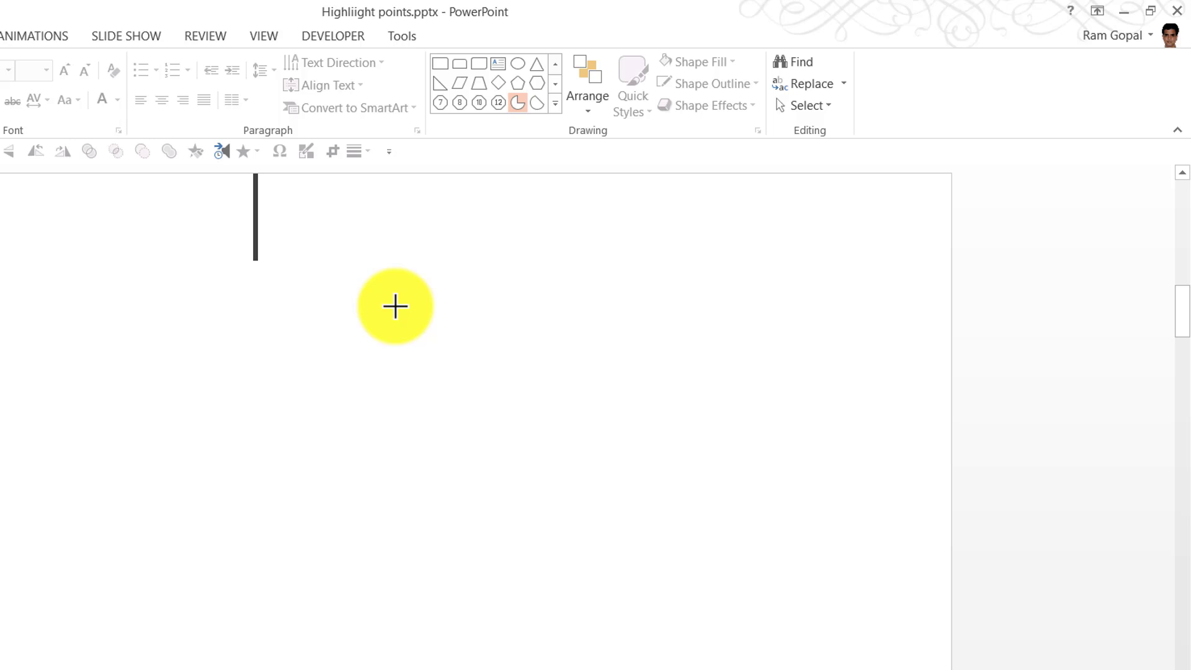
drag(395, 307, 568, 459)
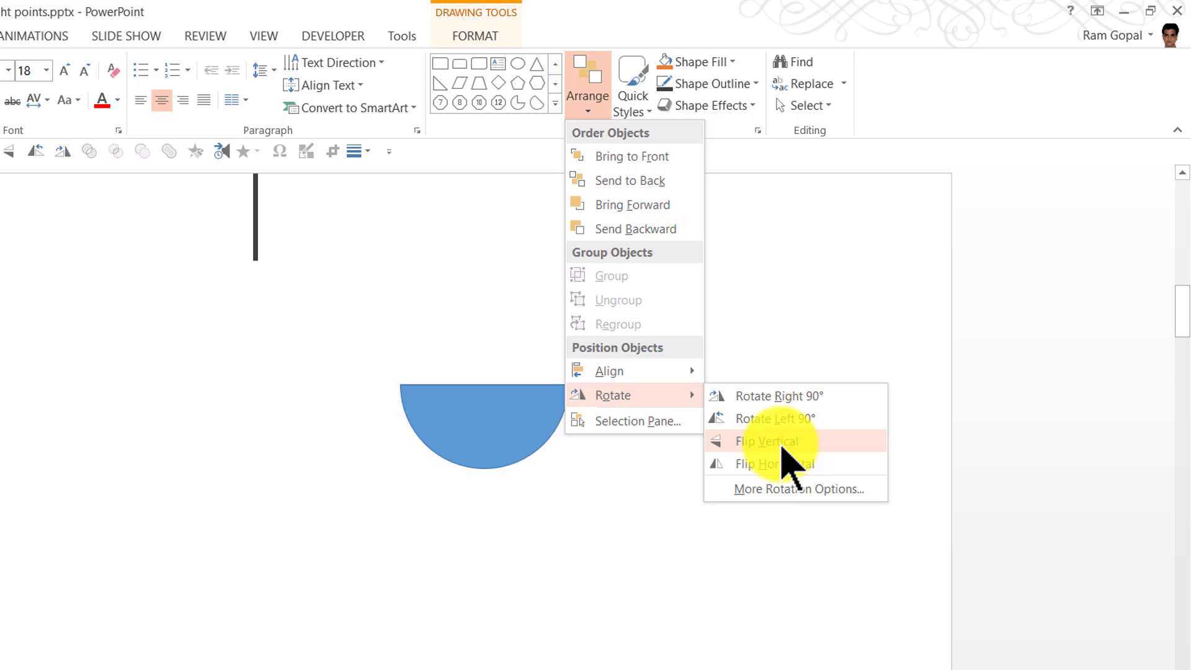
click(767, 441)
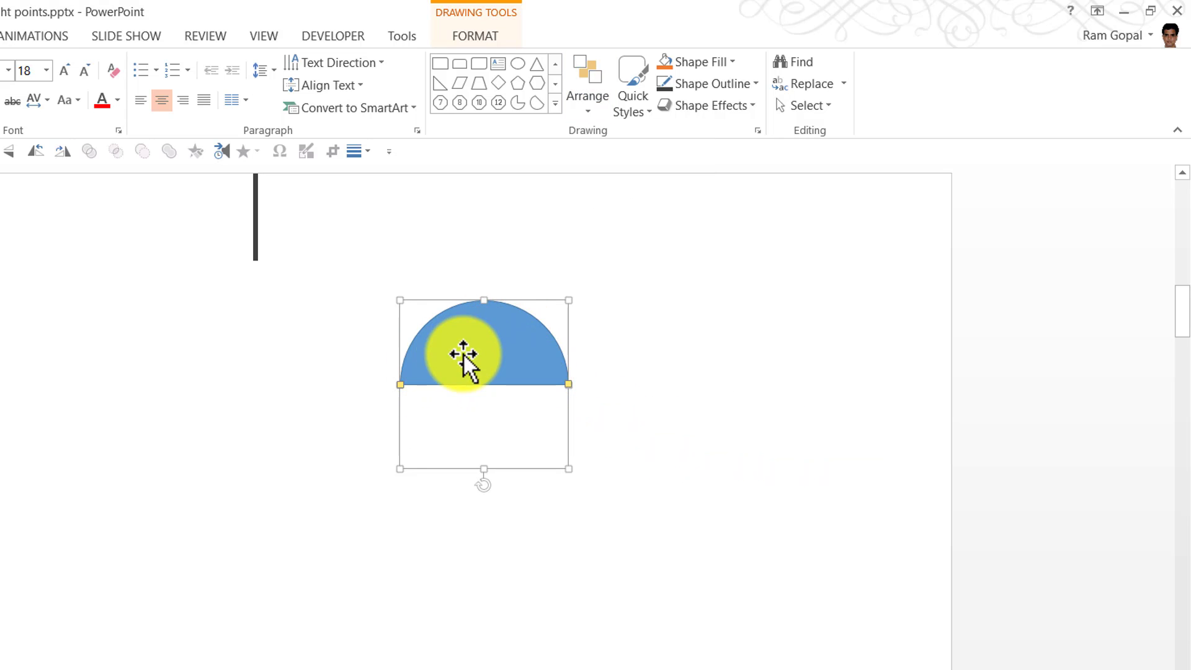
drag(467, 354, 280, 322)
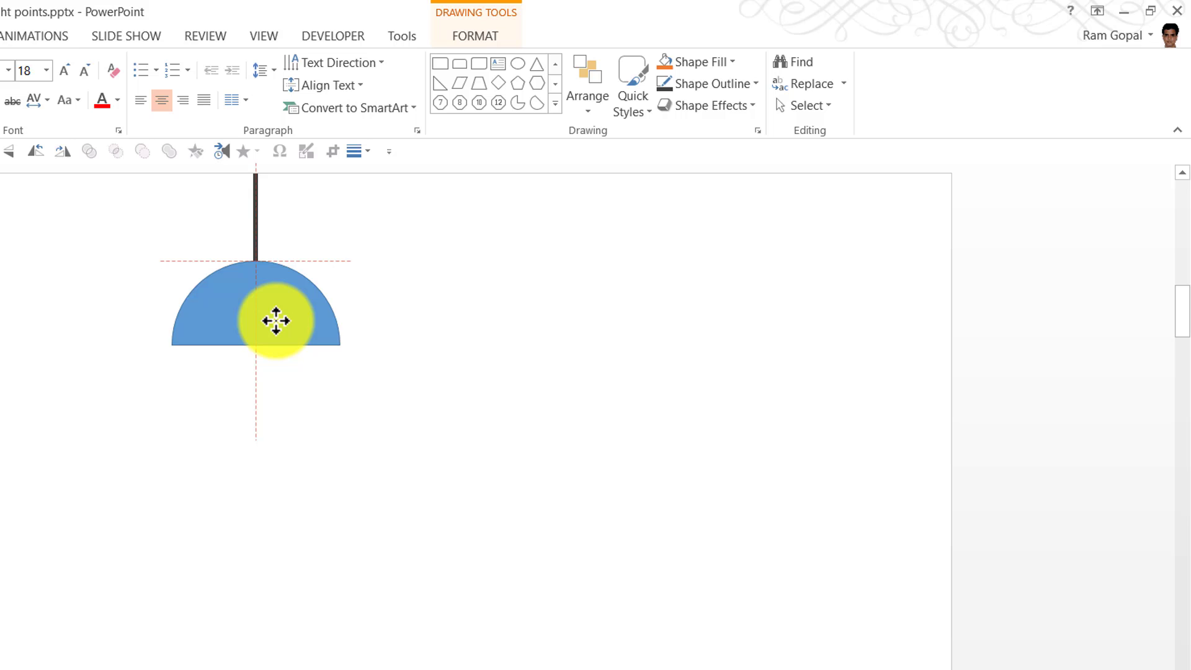
drag(275, 320, 275, 263)
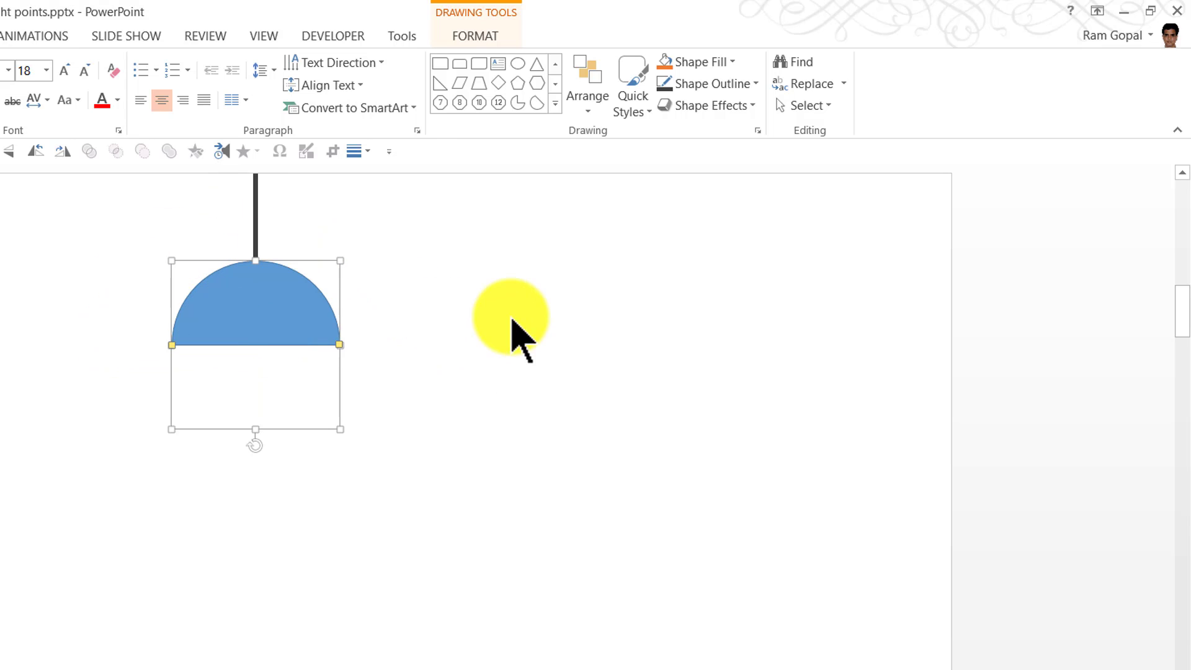
- Remove the dome's outline and fill it with a dark grey Linear Down gradient
click(710, 84)
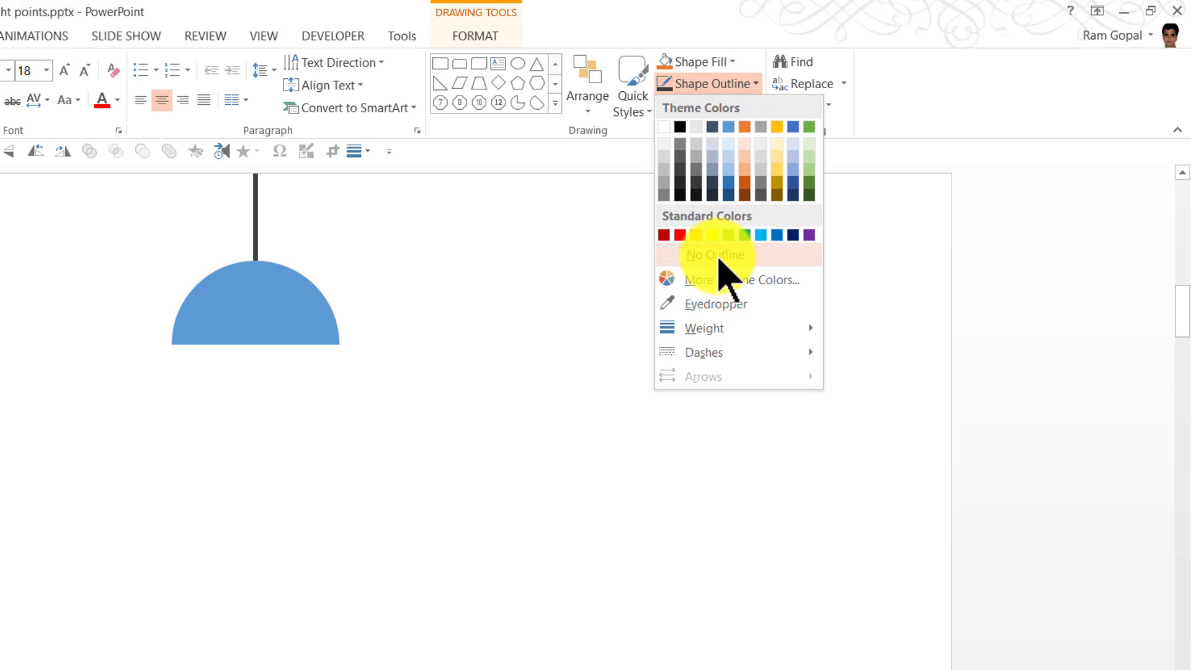
click(714, 254)
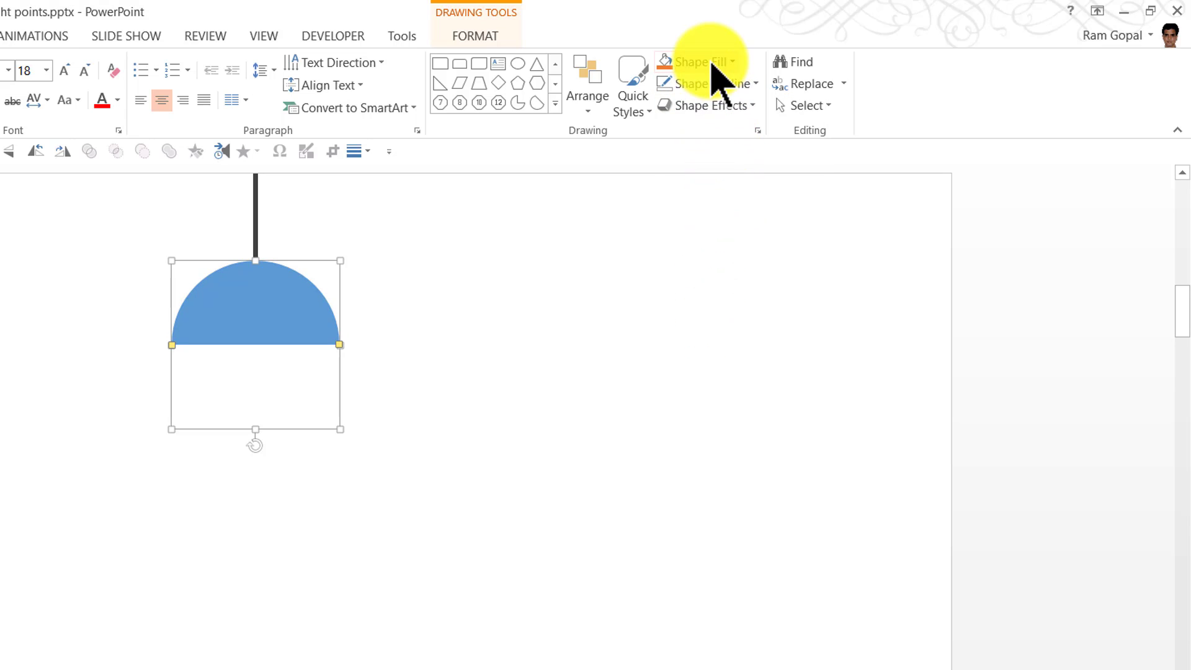
click(696, 61)
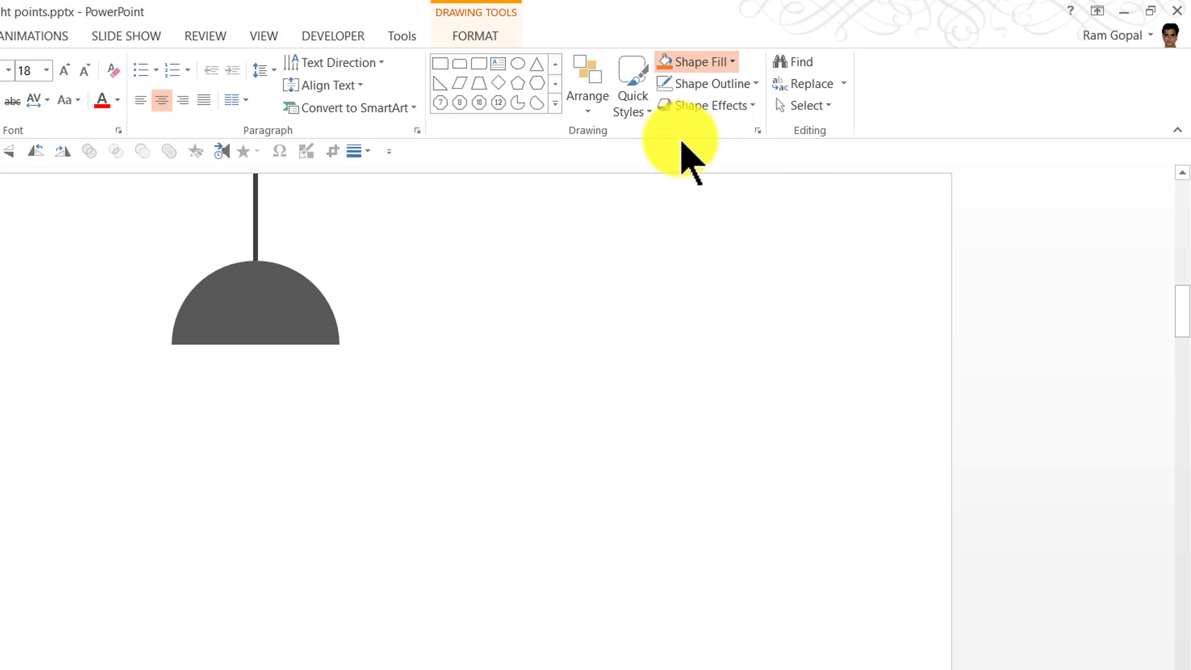
click(693, 61)
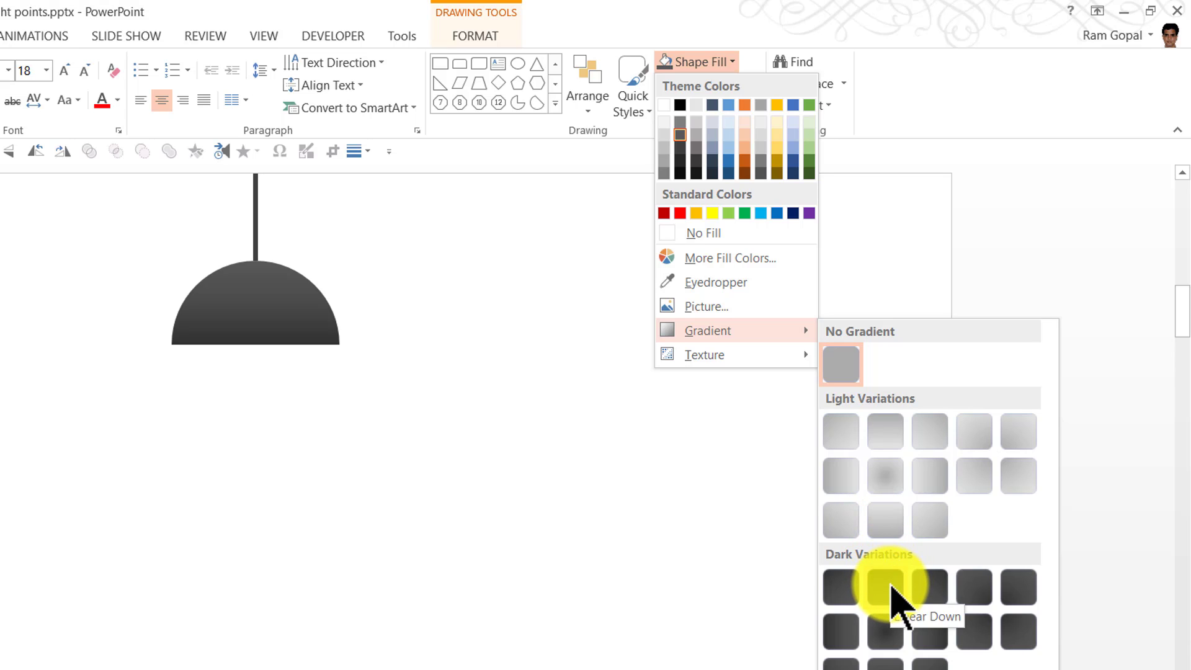
click(886, 586)
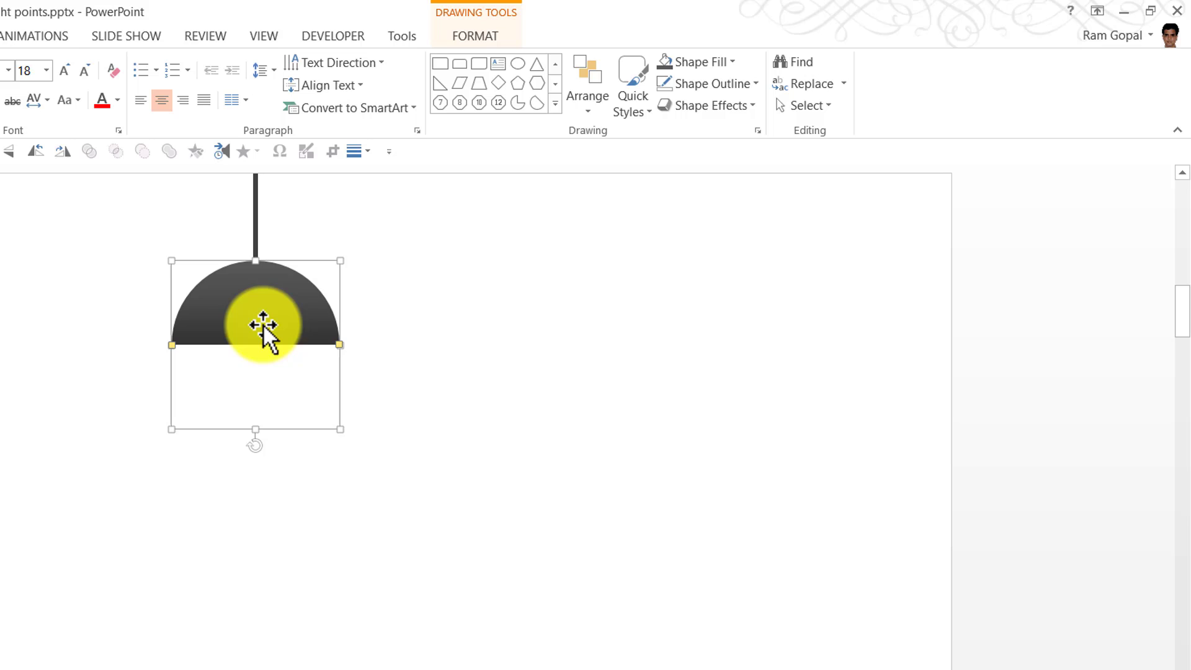
drag(264, 323, 413, 314)
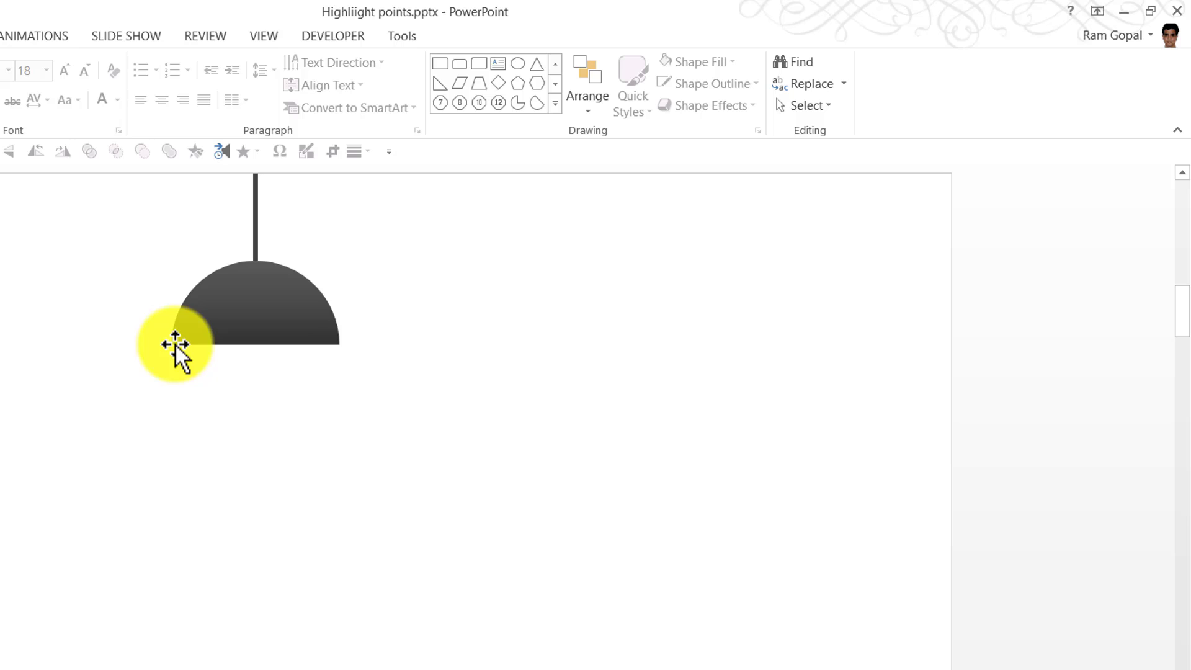
drag(175, 345, 318, 338)
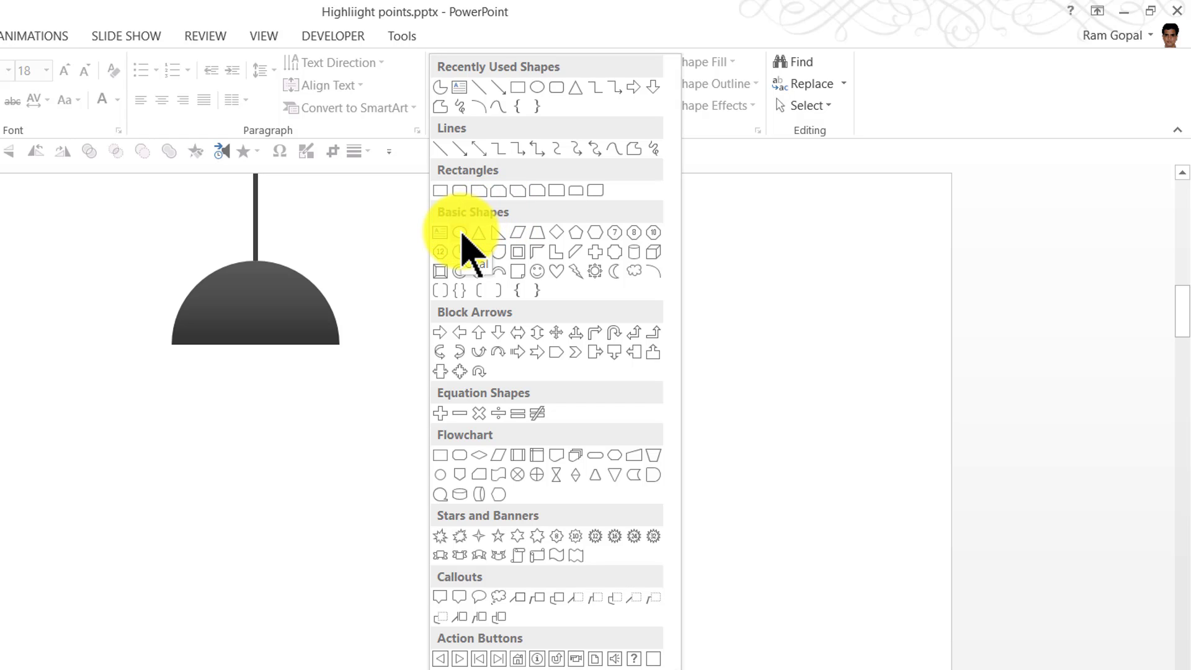
- Add a flat bright yellow, outline-free ellipse across the dome's open base
click(458, 234)
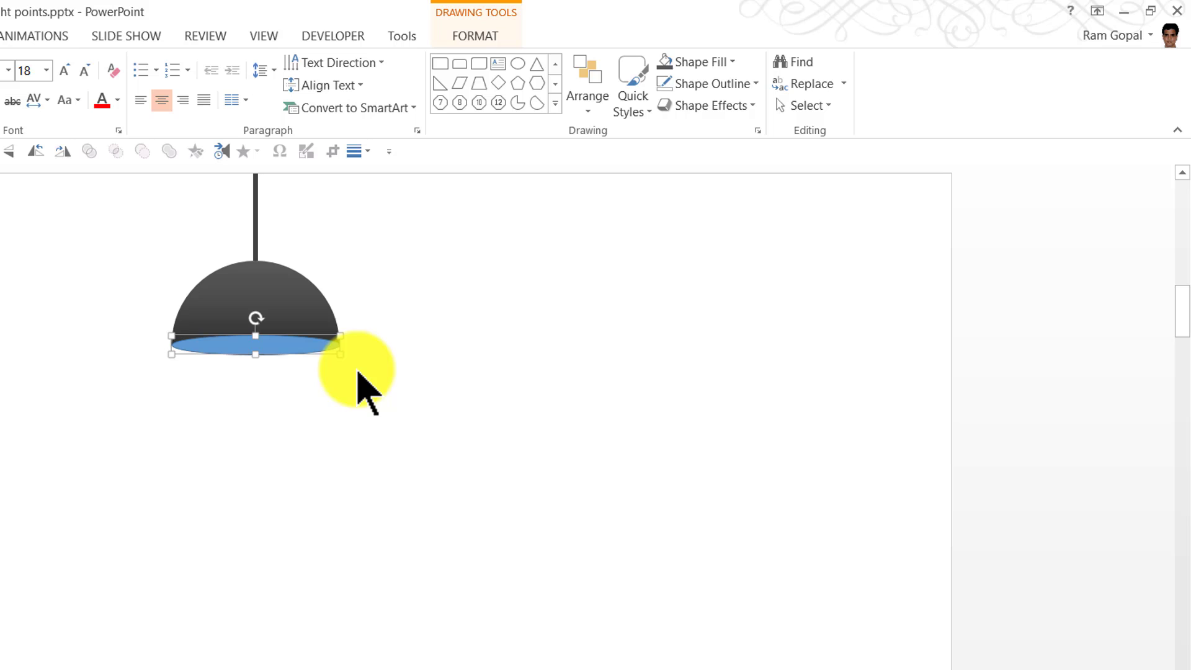
mouse_move(701, 62)
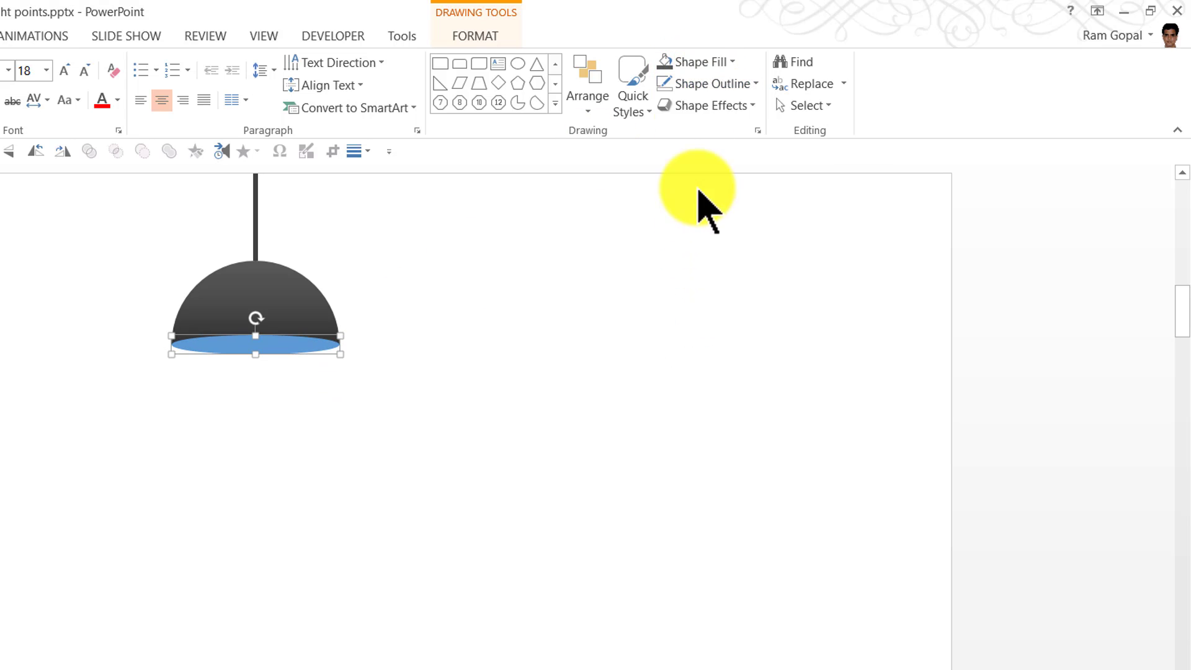
click(703, 61)
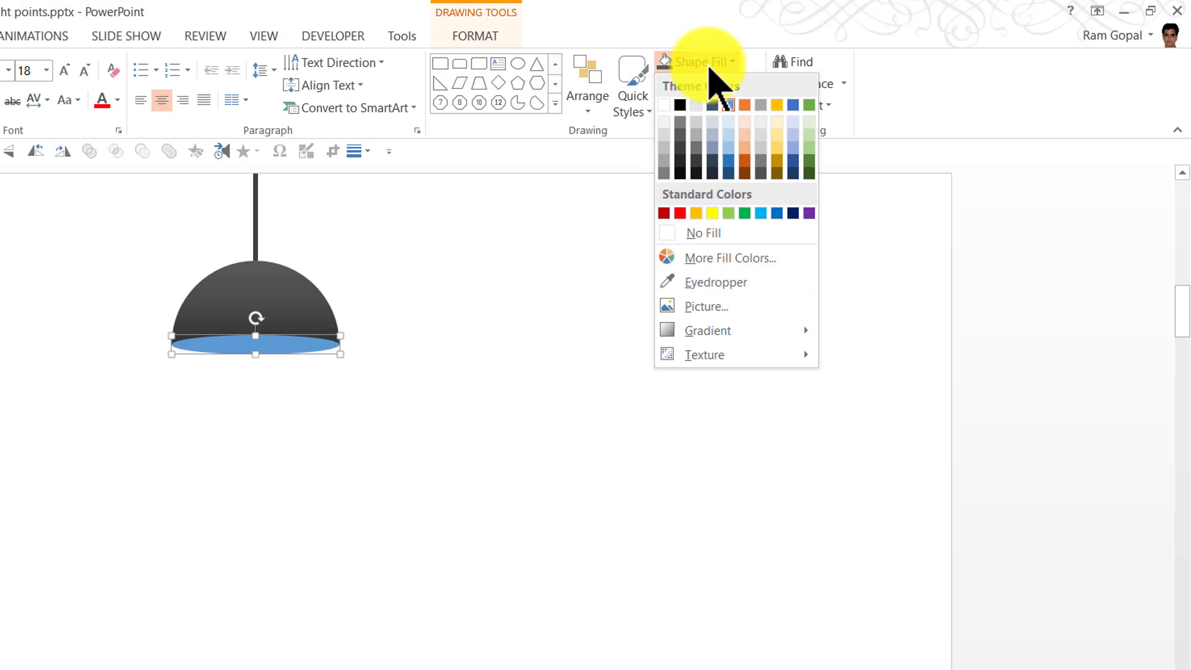
click(715, 213)
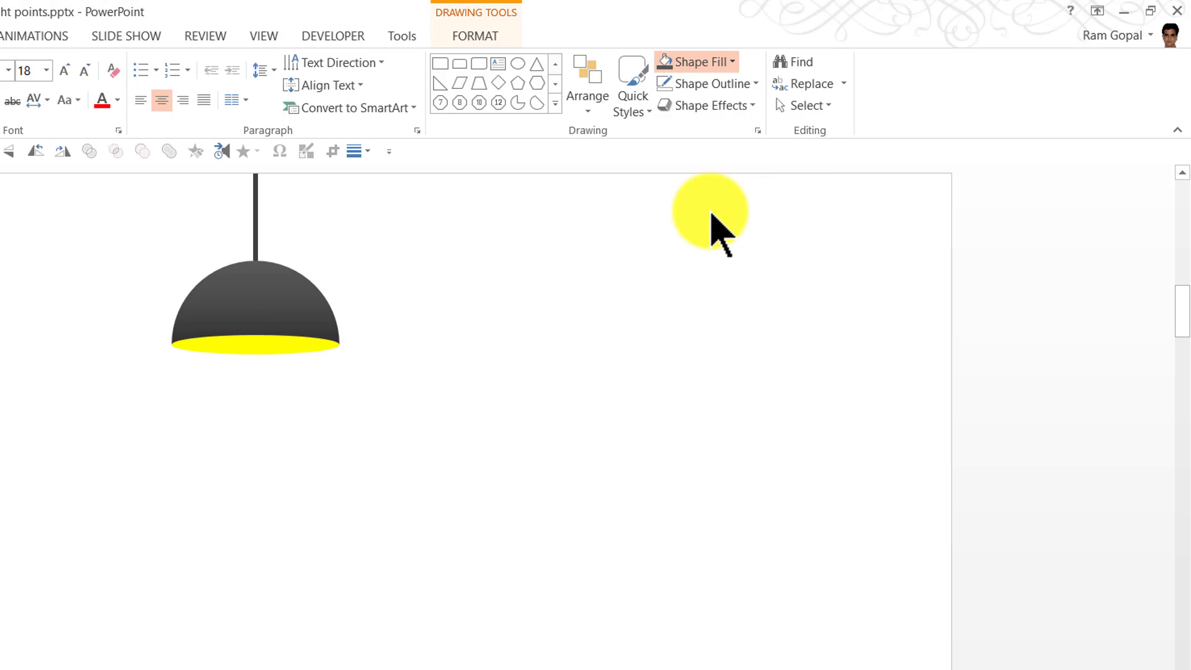
drag(711, 213, 216, 349)
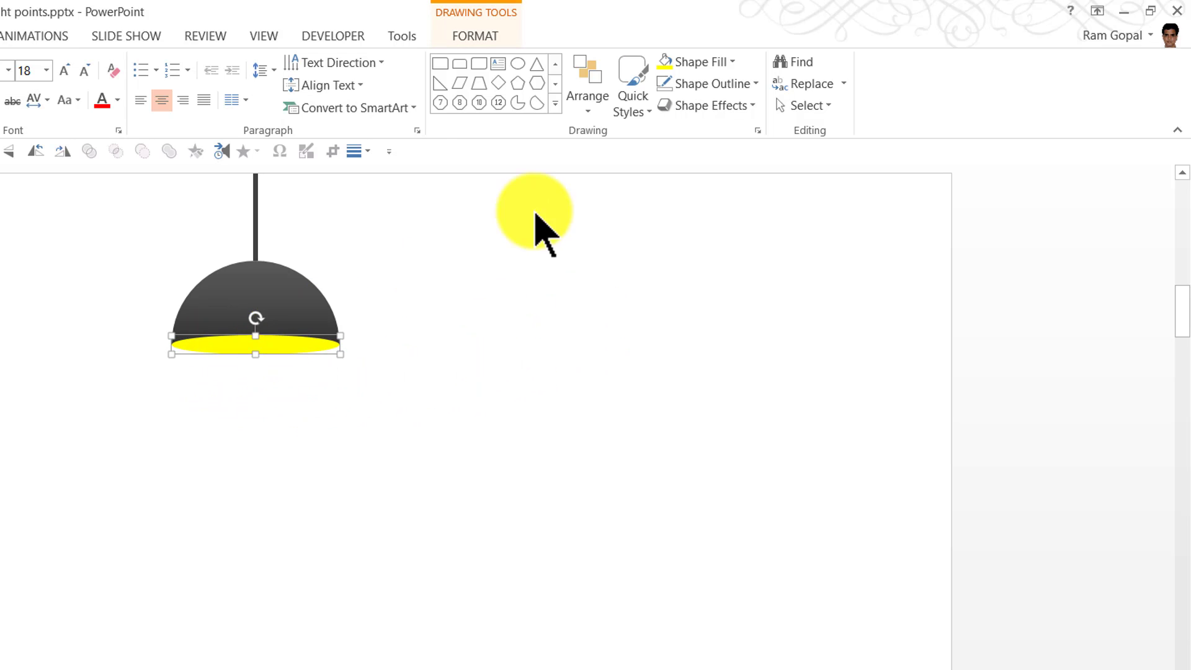
click(706, 84)
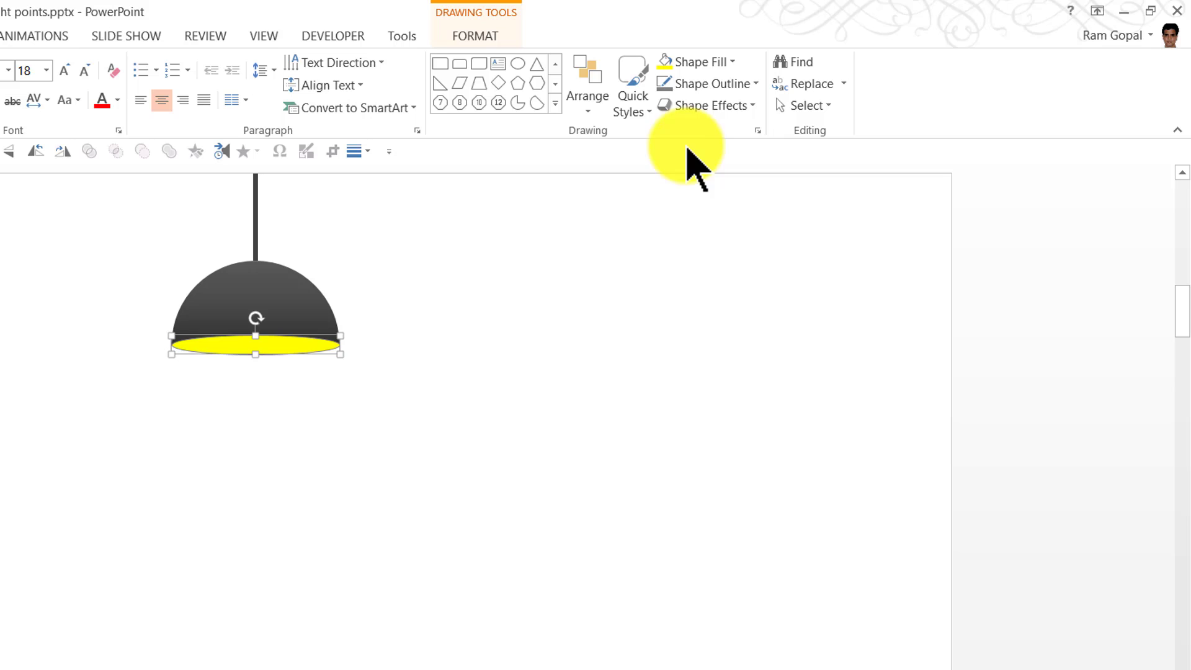
click(737, 84)
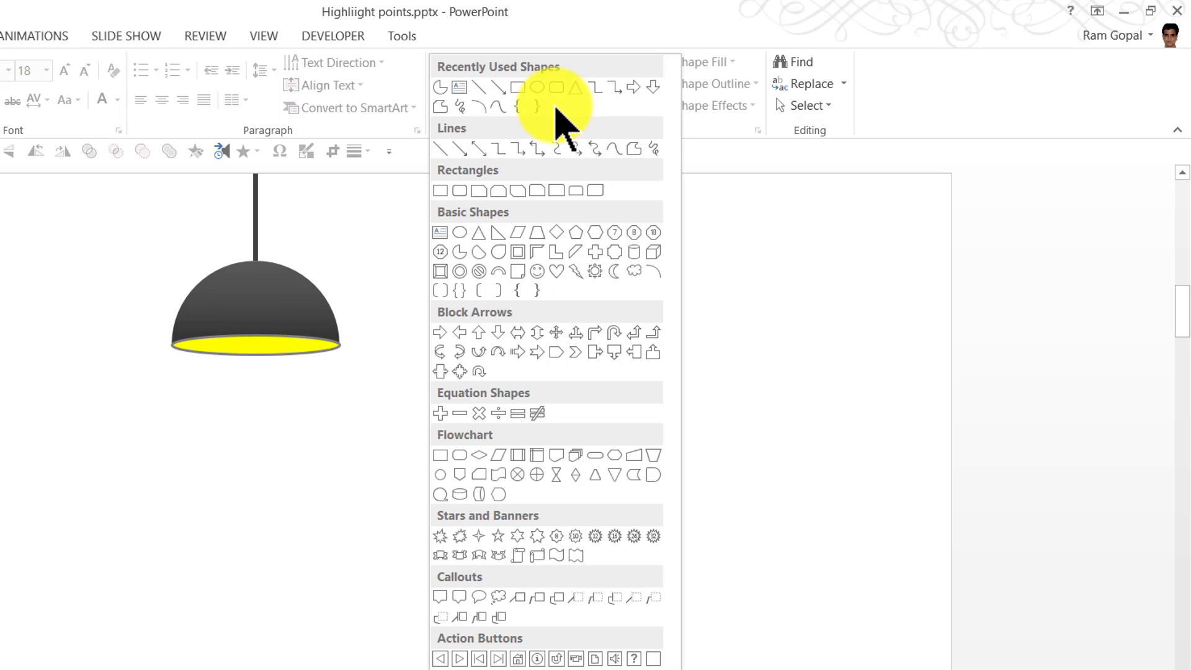
mouse_move(454, 659)
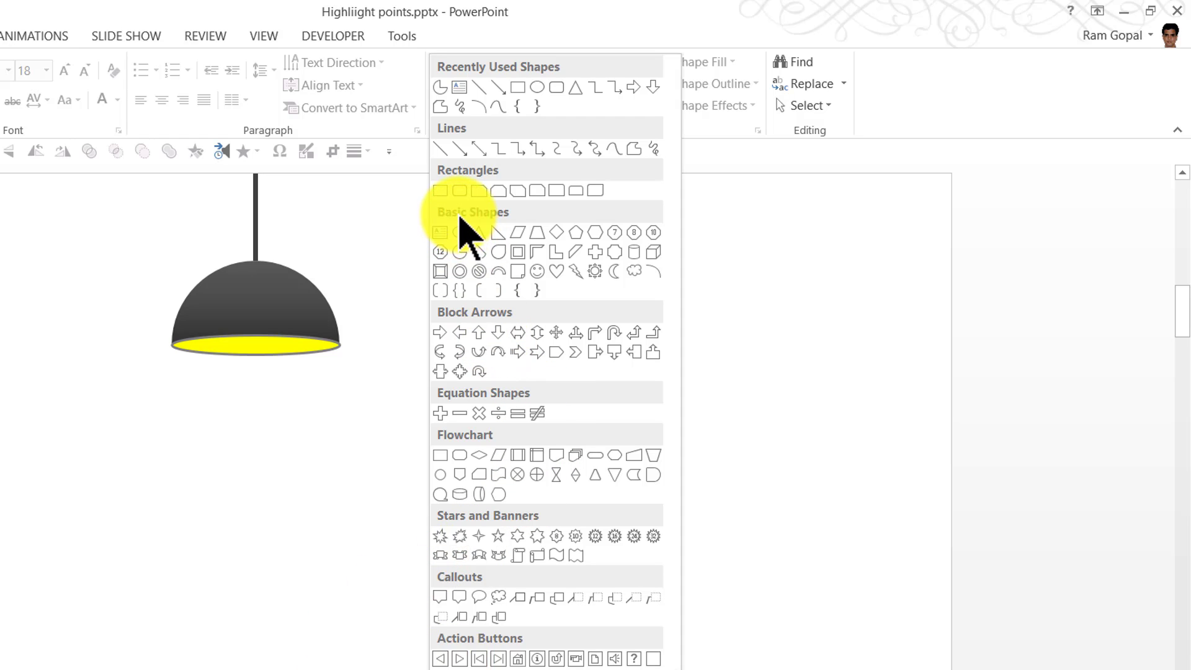
mouse_move(544, 251)
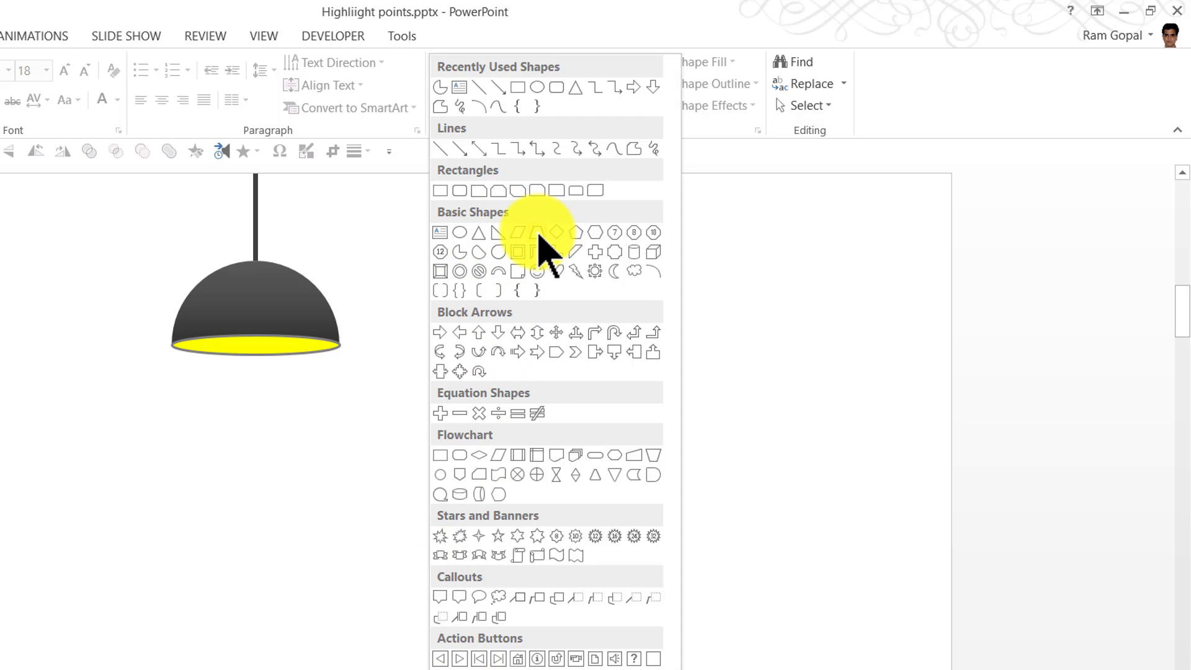
mouse_move(538, 253)
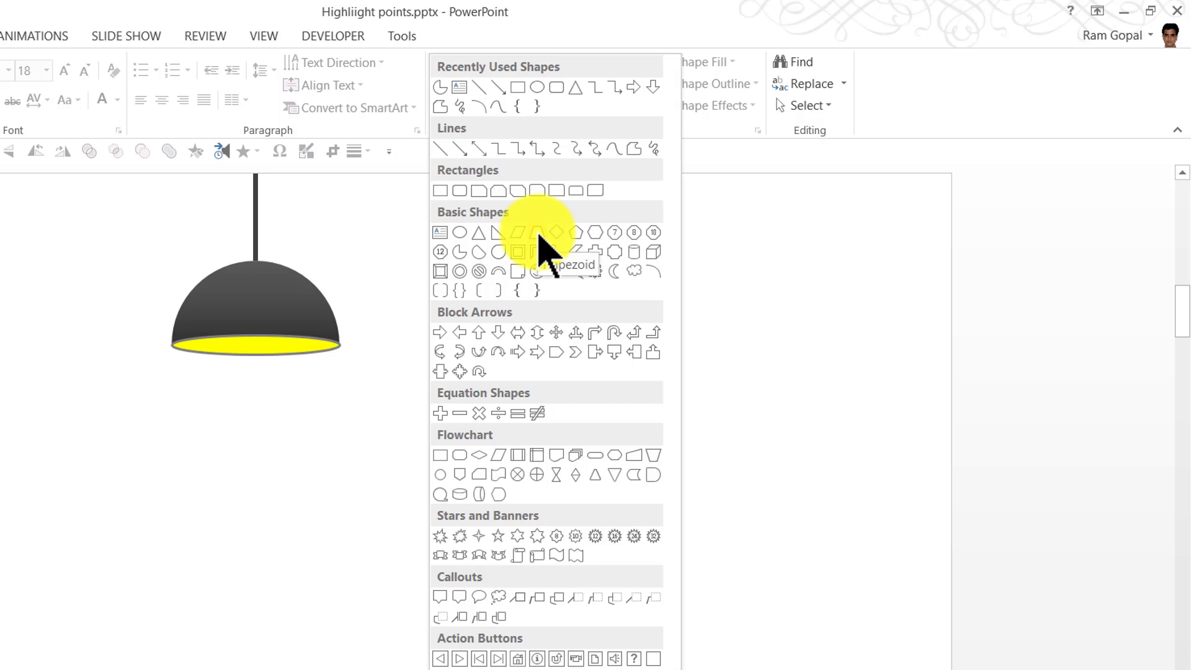
- Draw a trapezoid beam below the lamp's yellow opening and remove its outline
click(517, 233)
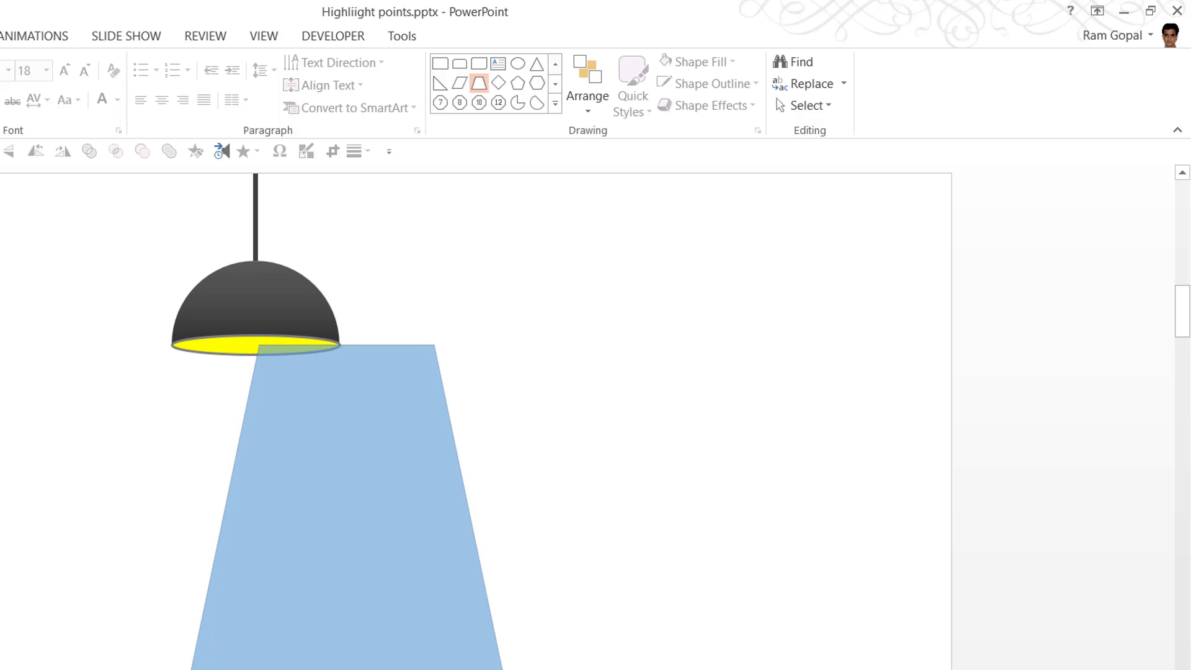
click(285, 459)
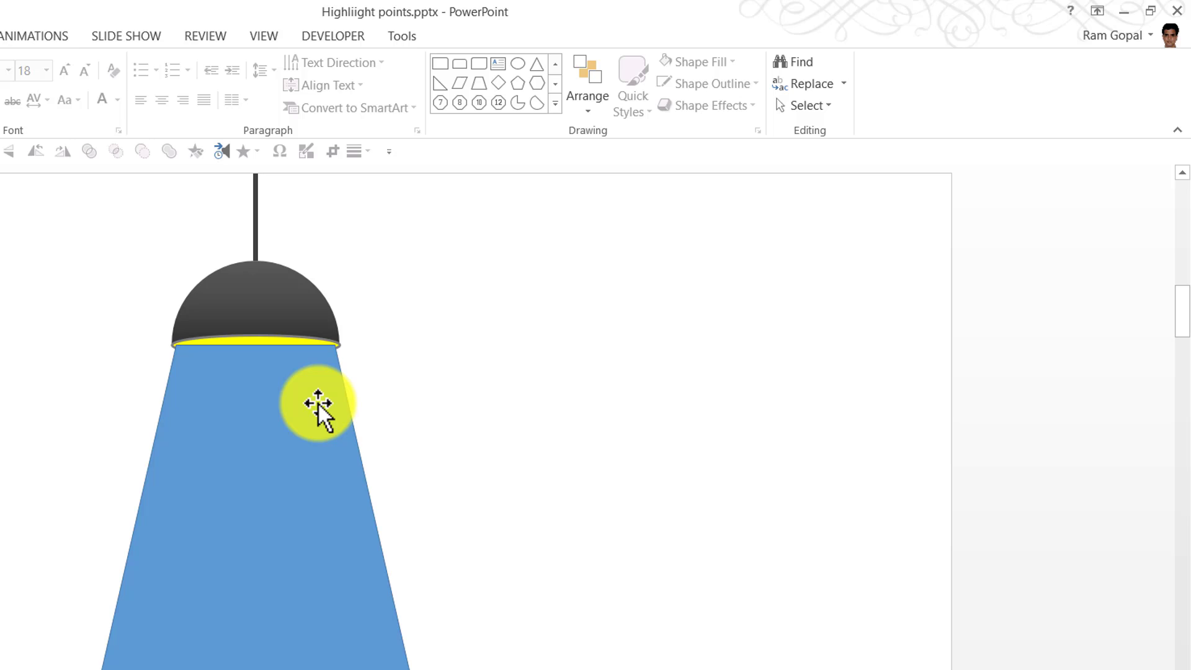
click(707, 83)
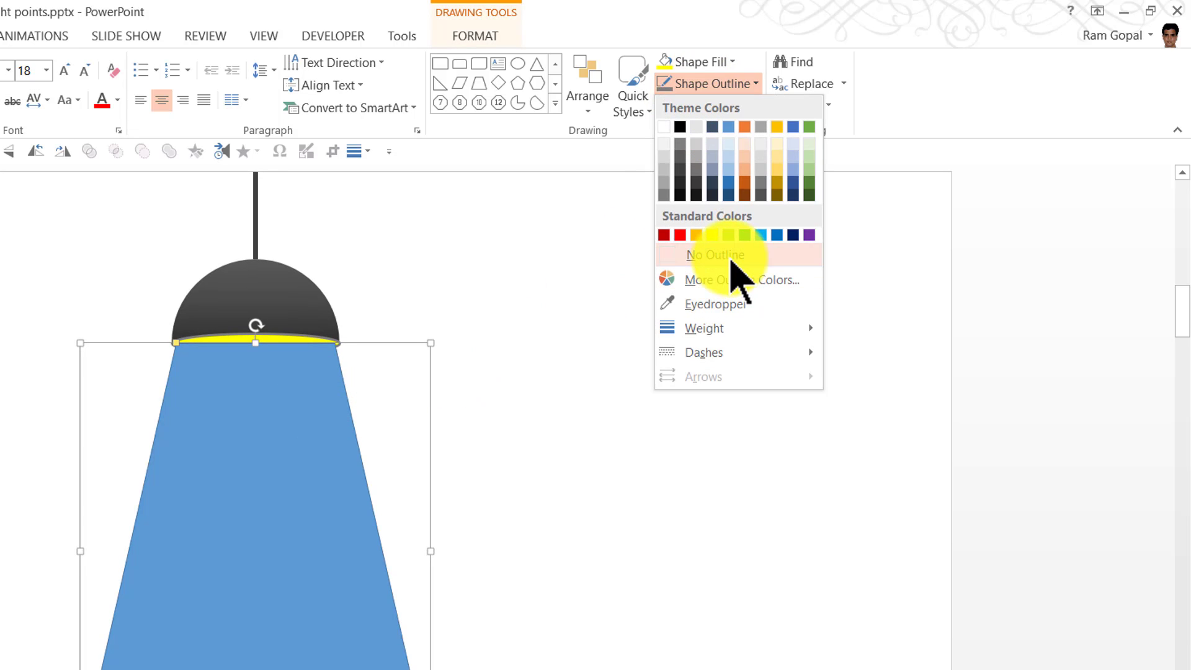
click(711, 255)
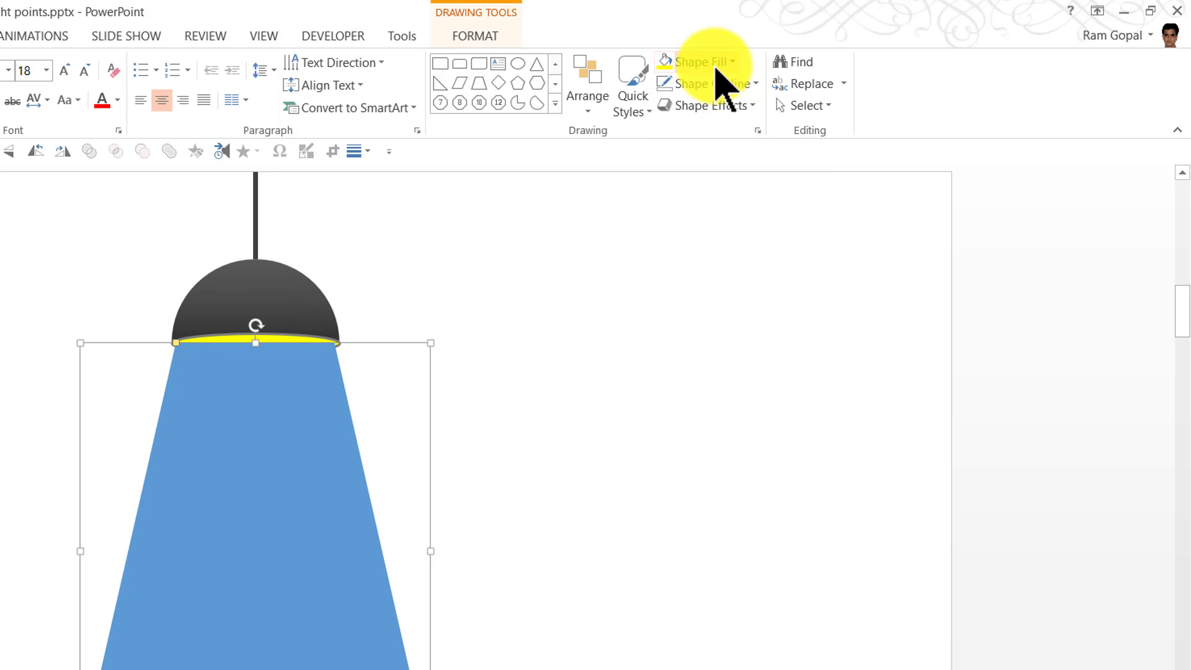
click(697, 62)
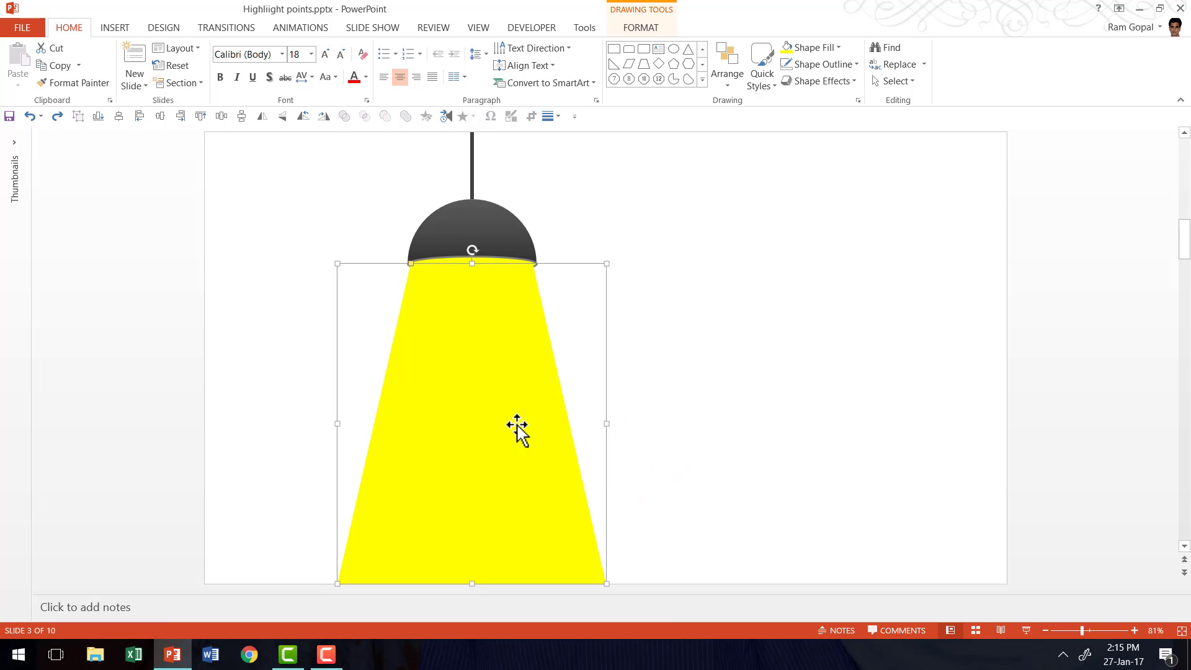
mouse_move(505, 419)
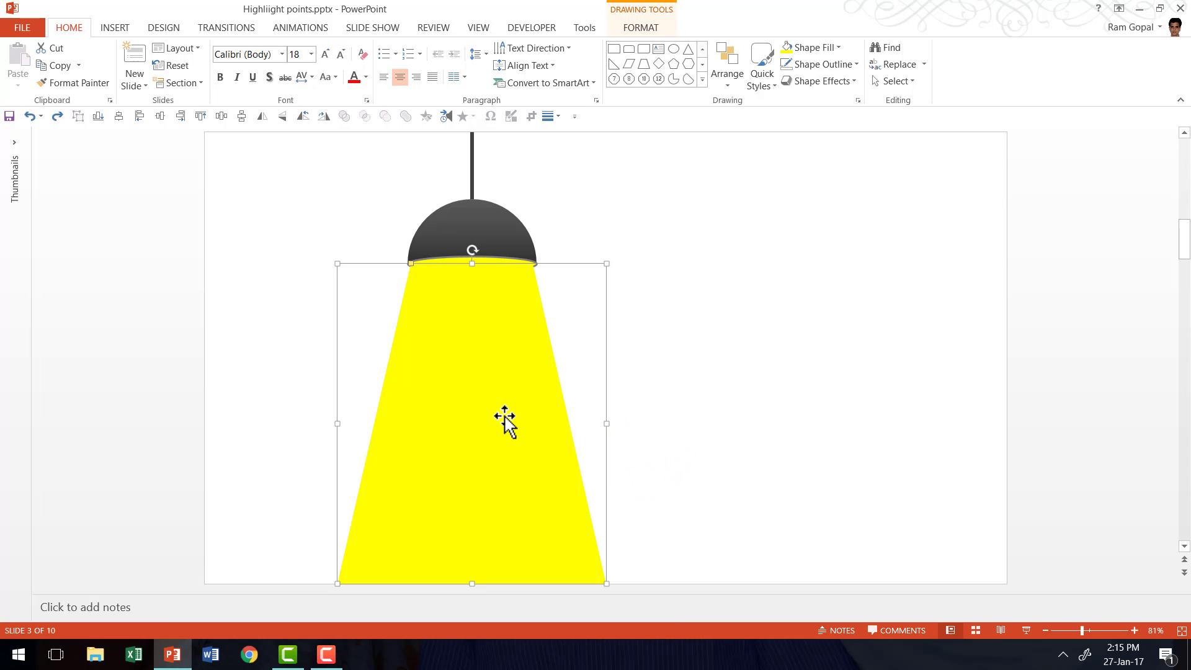
mouse_move(459, 382)
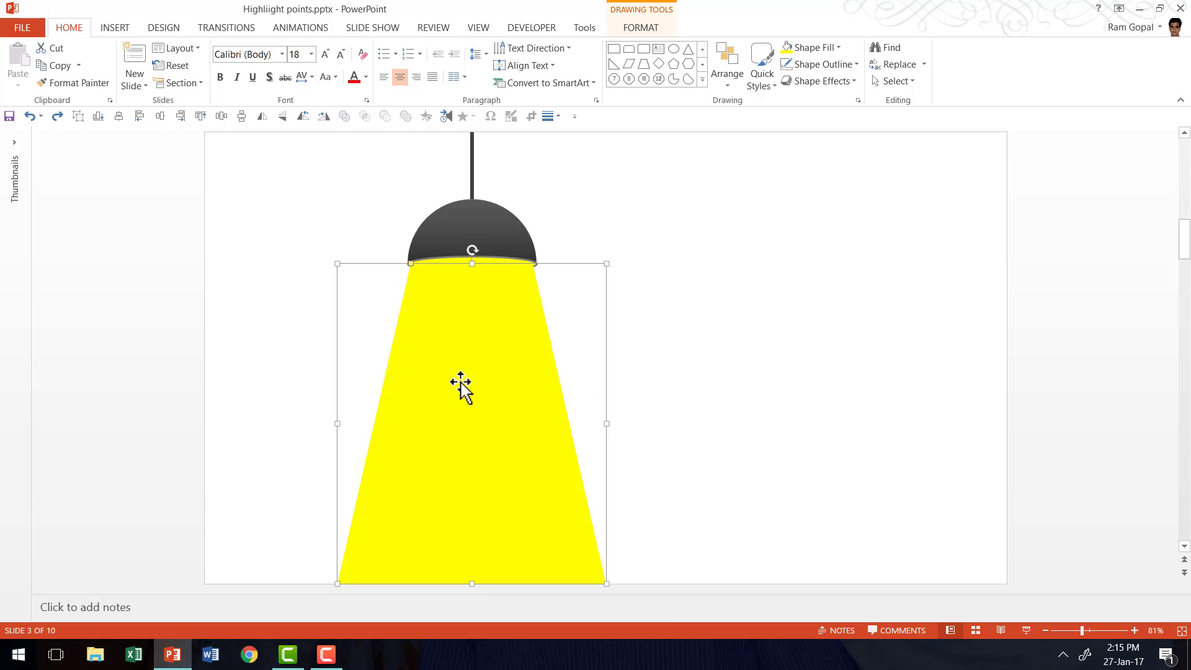
- Fill the trapezoid beam with a dark-variation yellow gradient
click(814, 47)
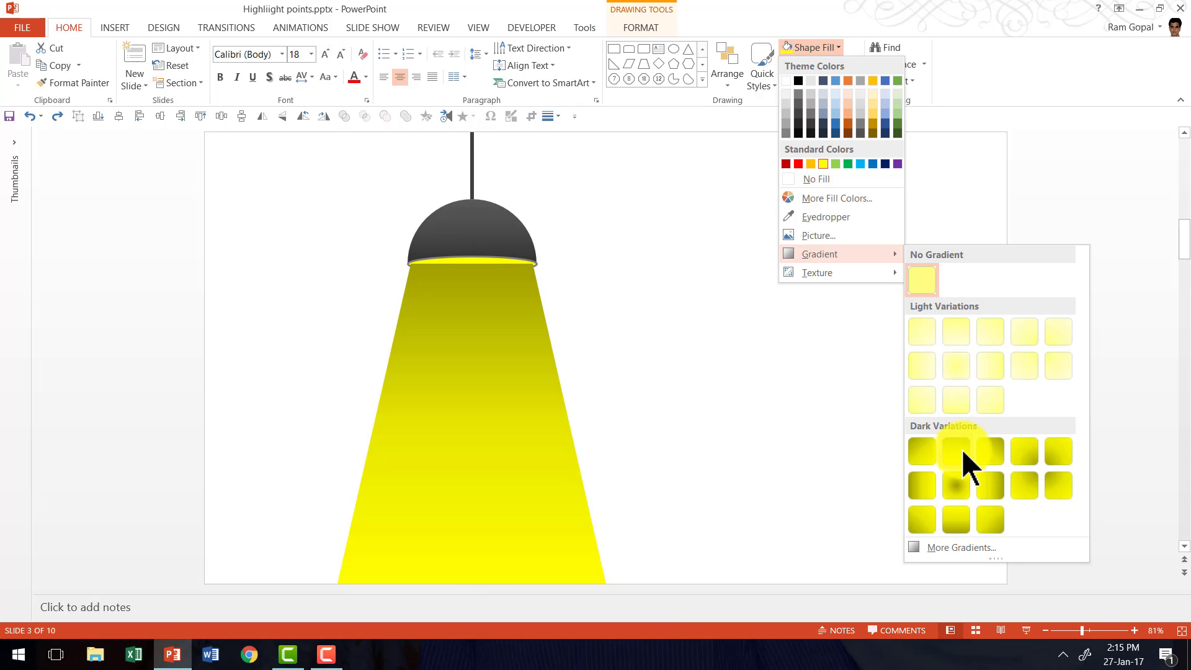
click(956, 451)
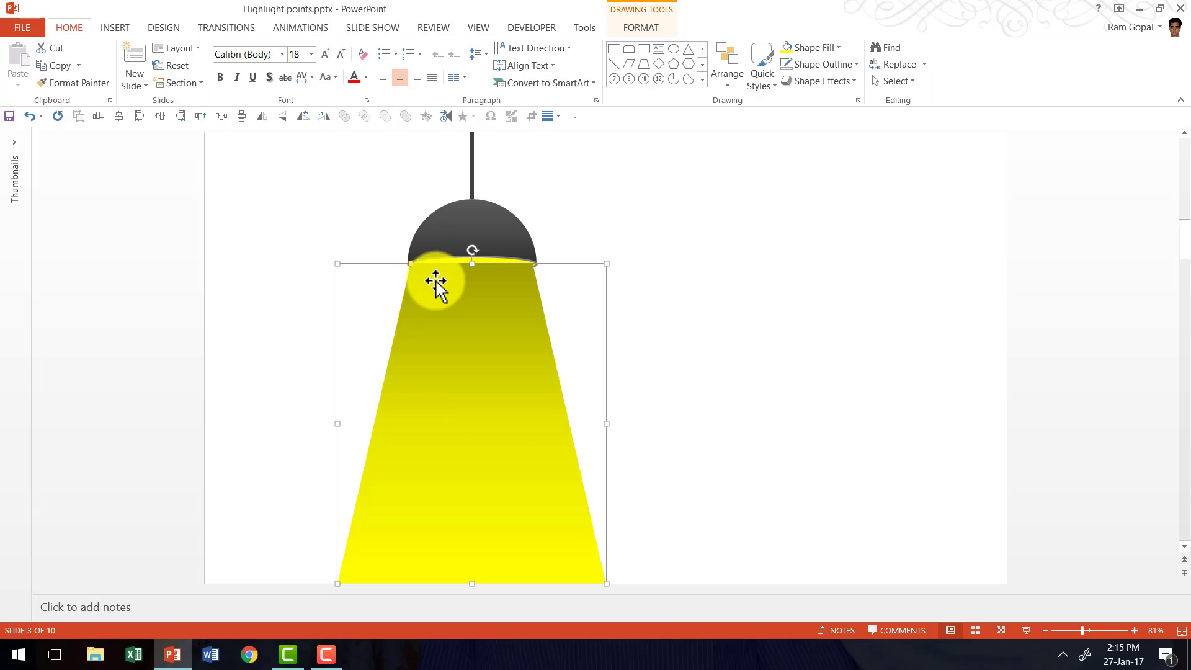
drag(437, 282, 490, 291)
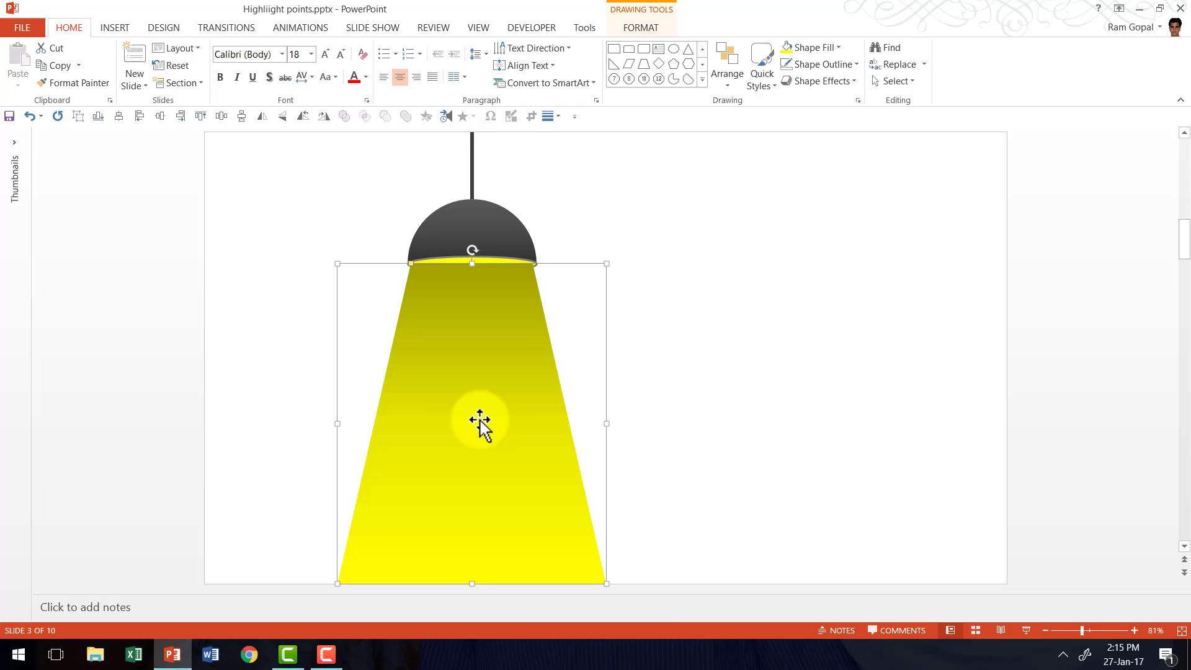
mouse_move(511, 417)
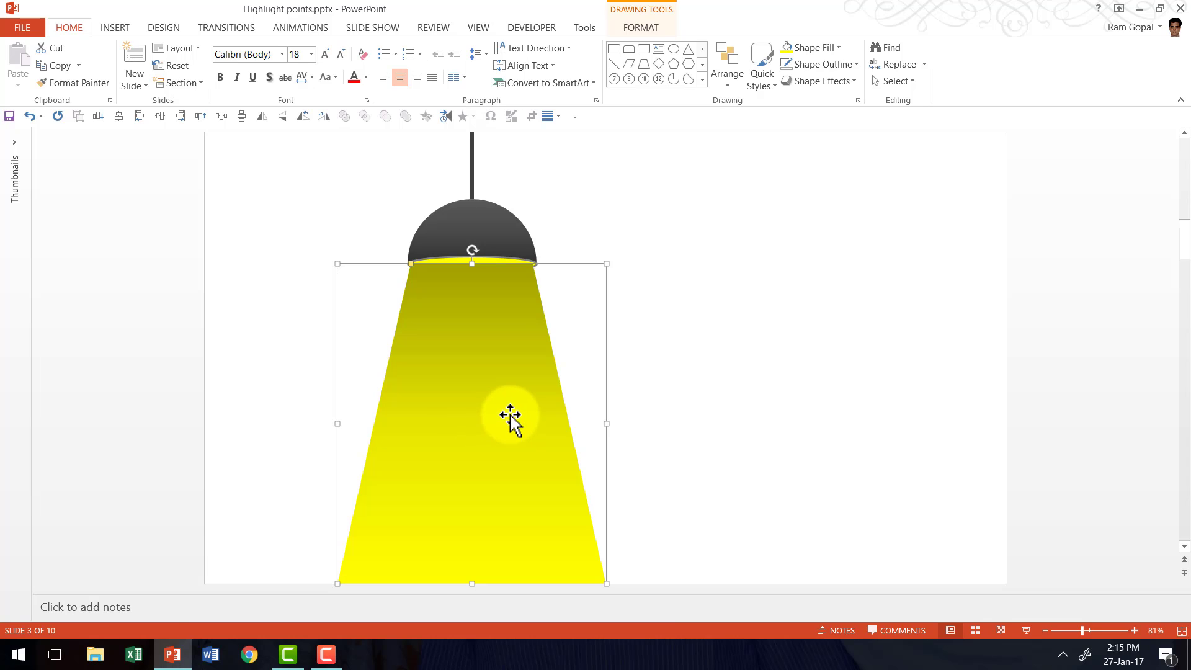
mouse_move(570, 562)
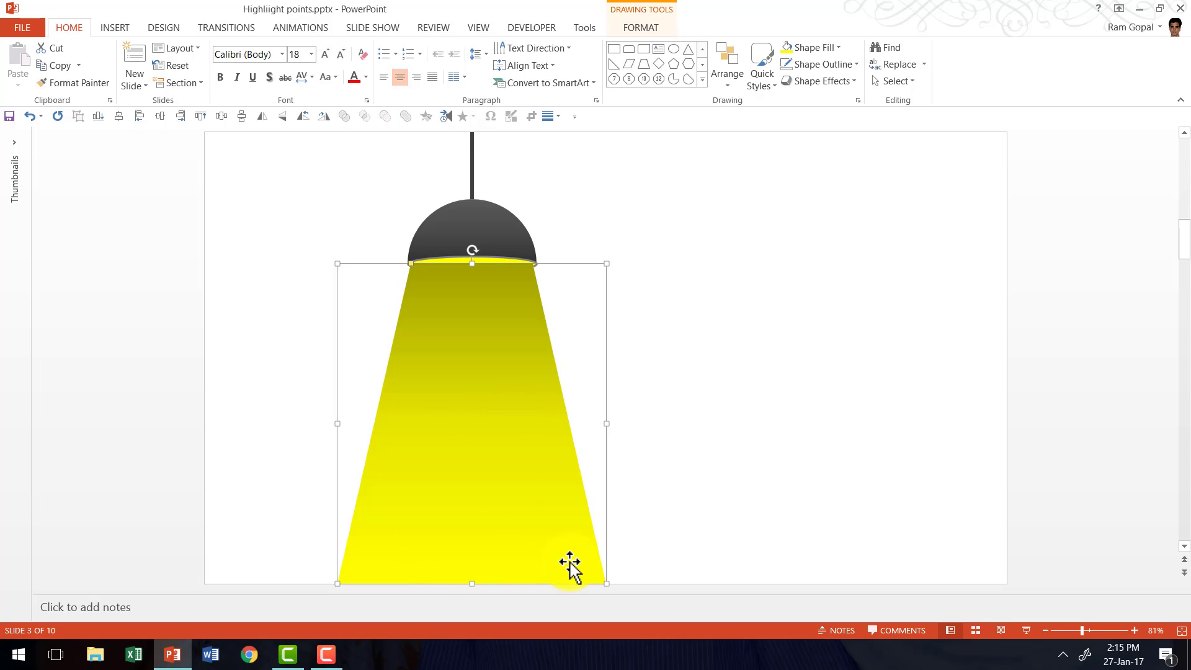
mouse_move(505, 307)
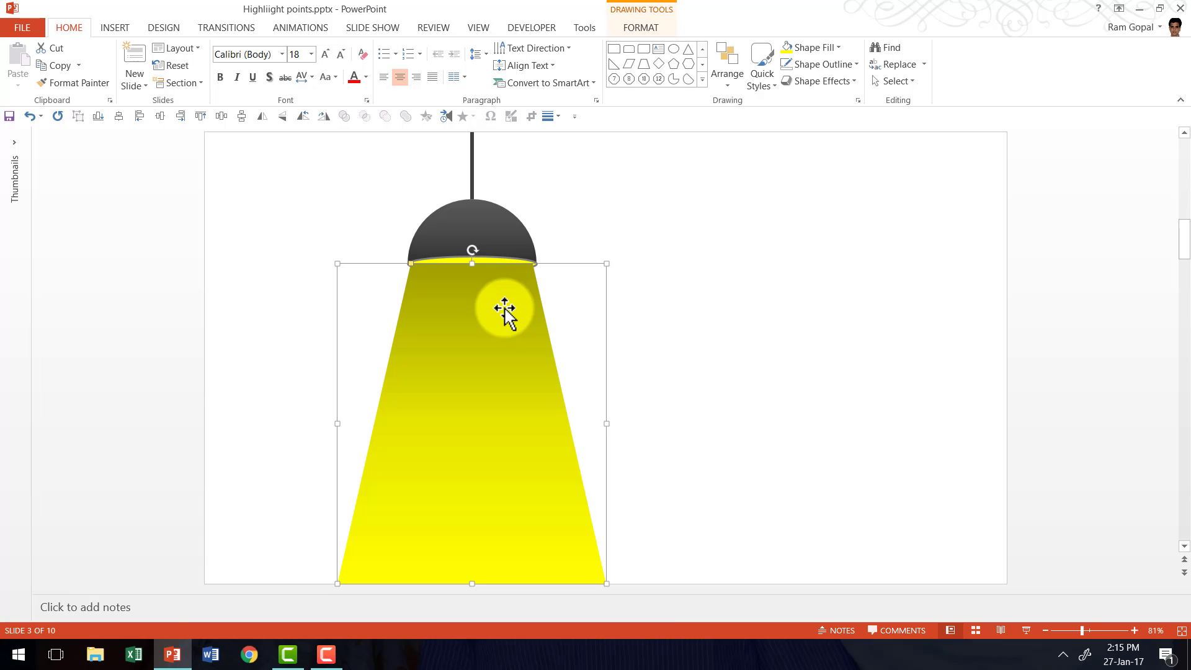
- In Format Shape, set the beam's gradient stop transparencies to 85%, 50% and 24%
right_click(505, 308)
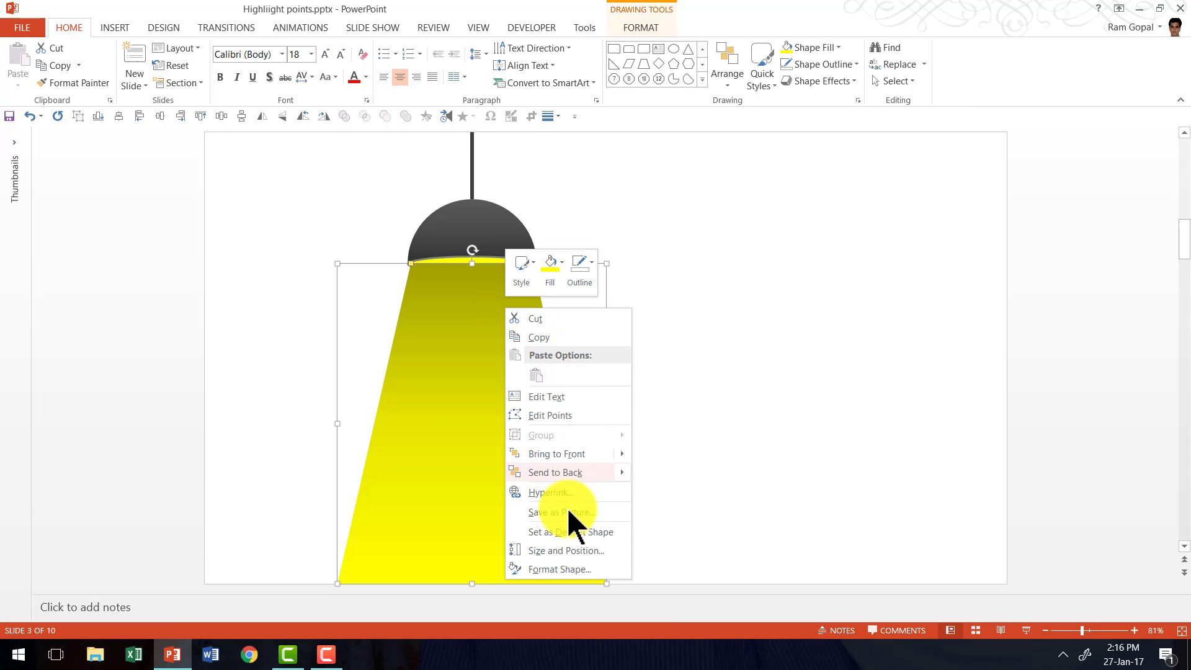
click(562, 569)
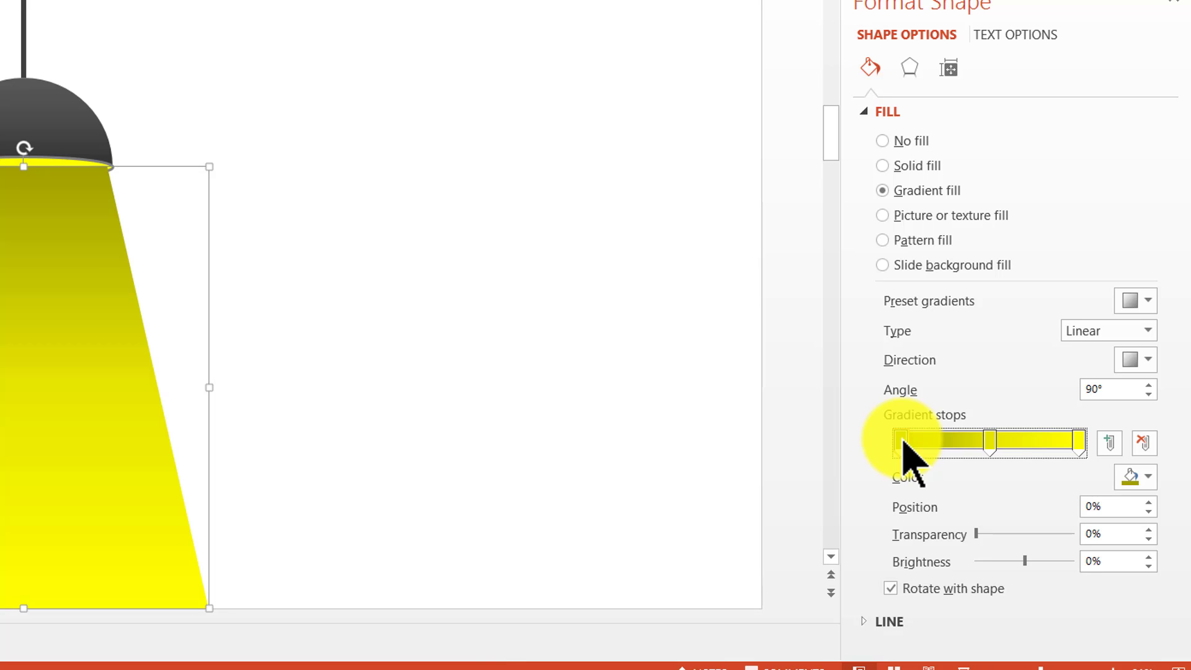
click(1148, 477)
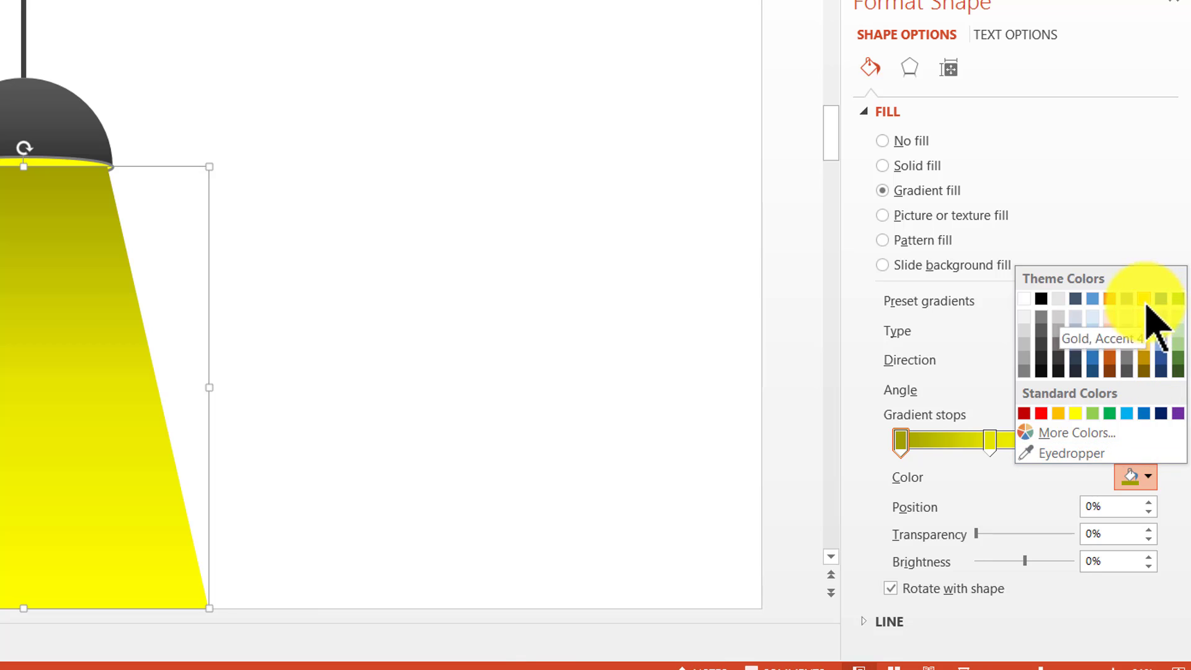
click(1134, 298)
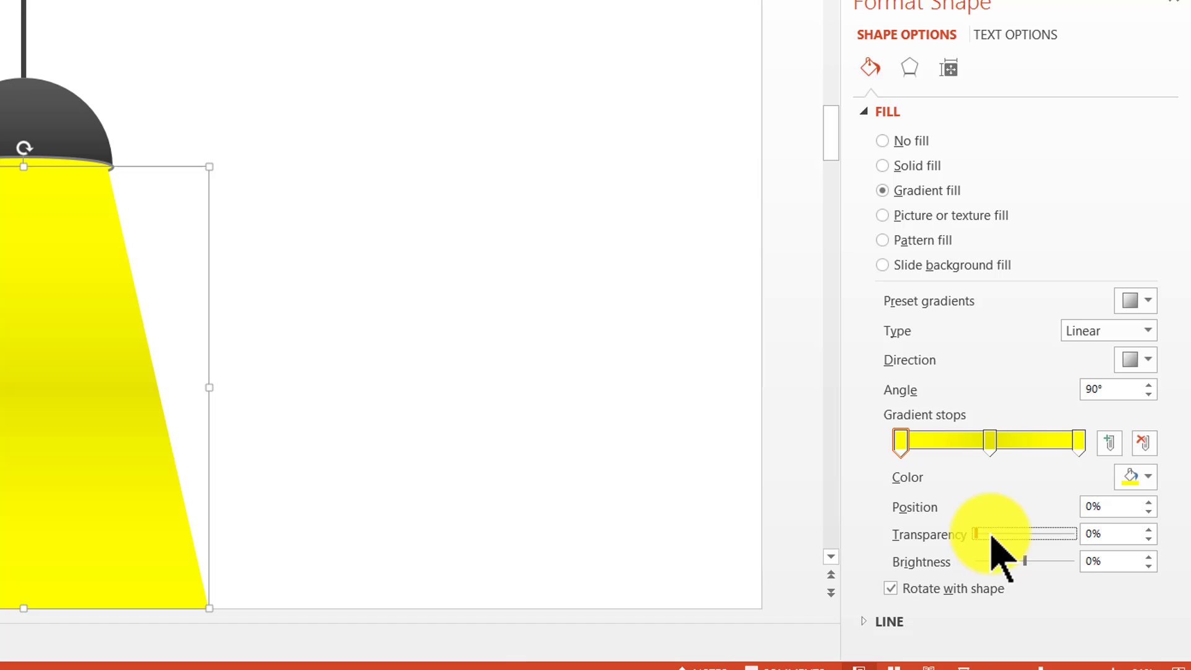
drag(979, 534, 1071, 533)
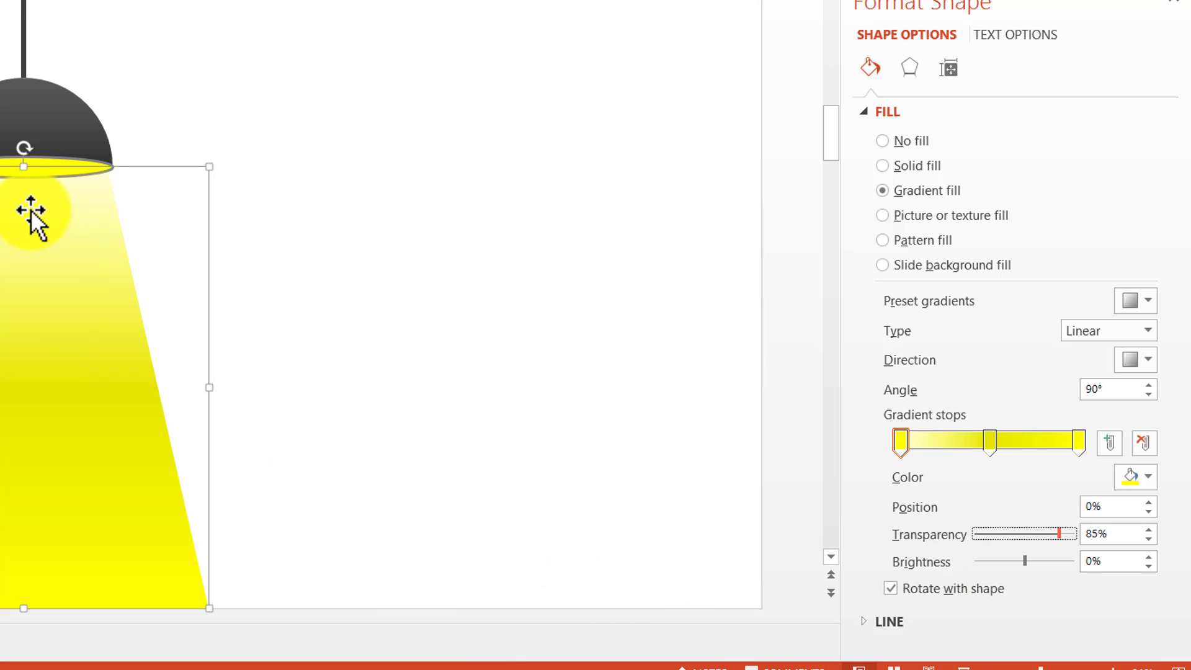
click(989, 443)
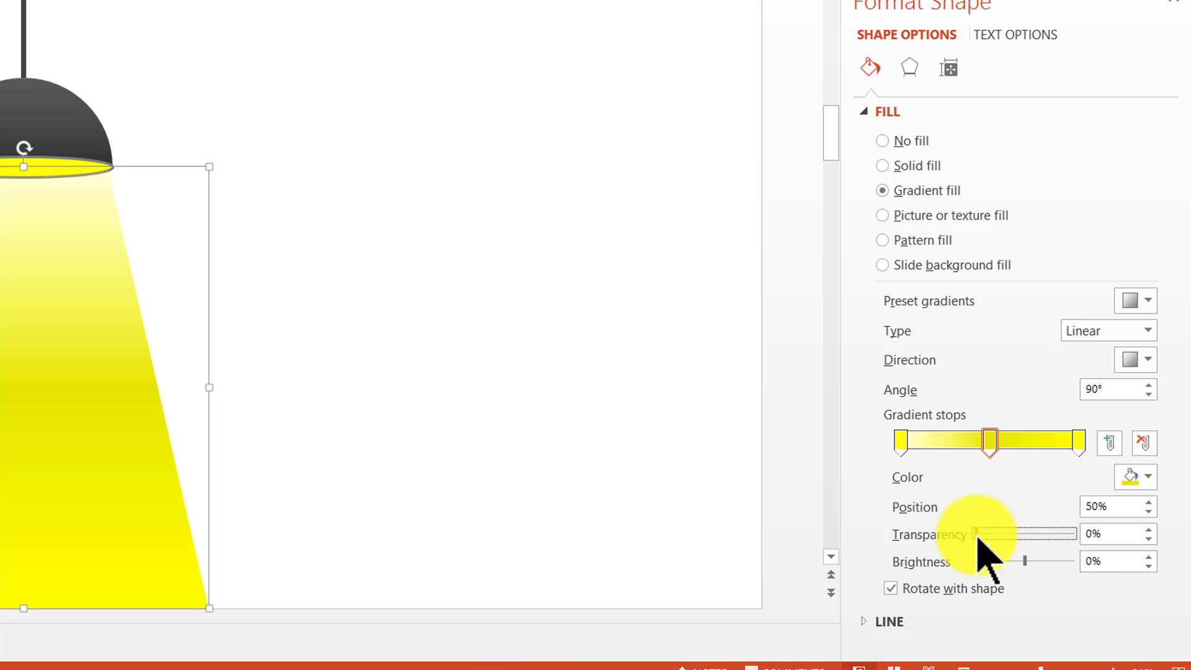
drag(976, 534, 1025, 534)
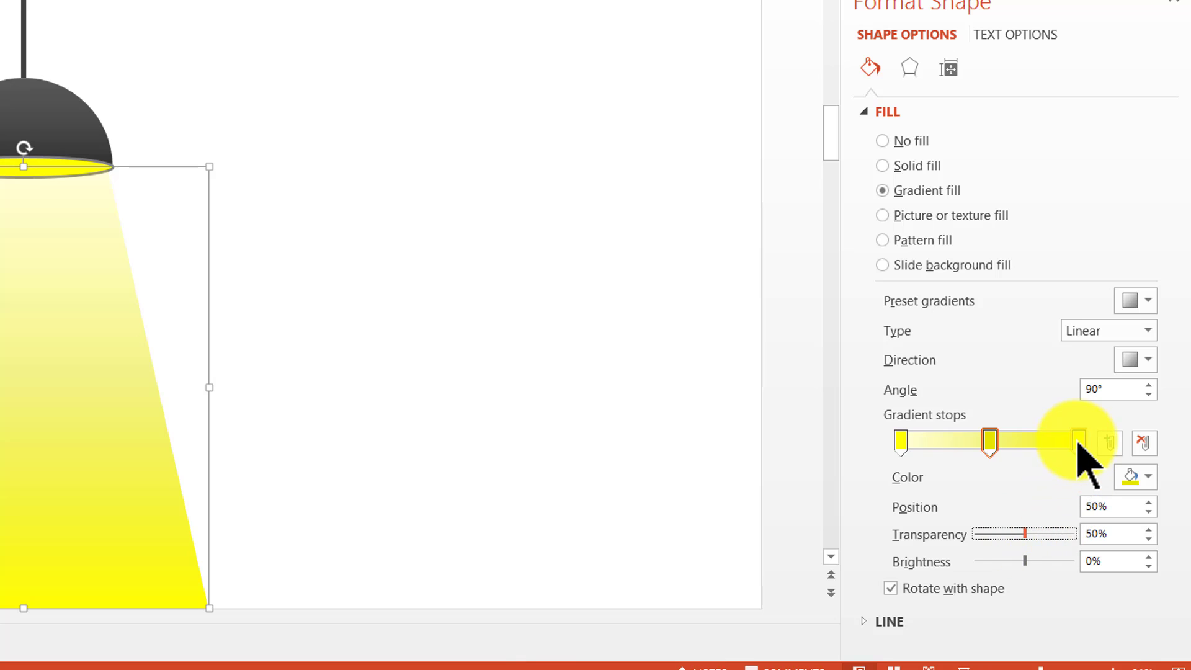
click(1077, 442)
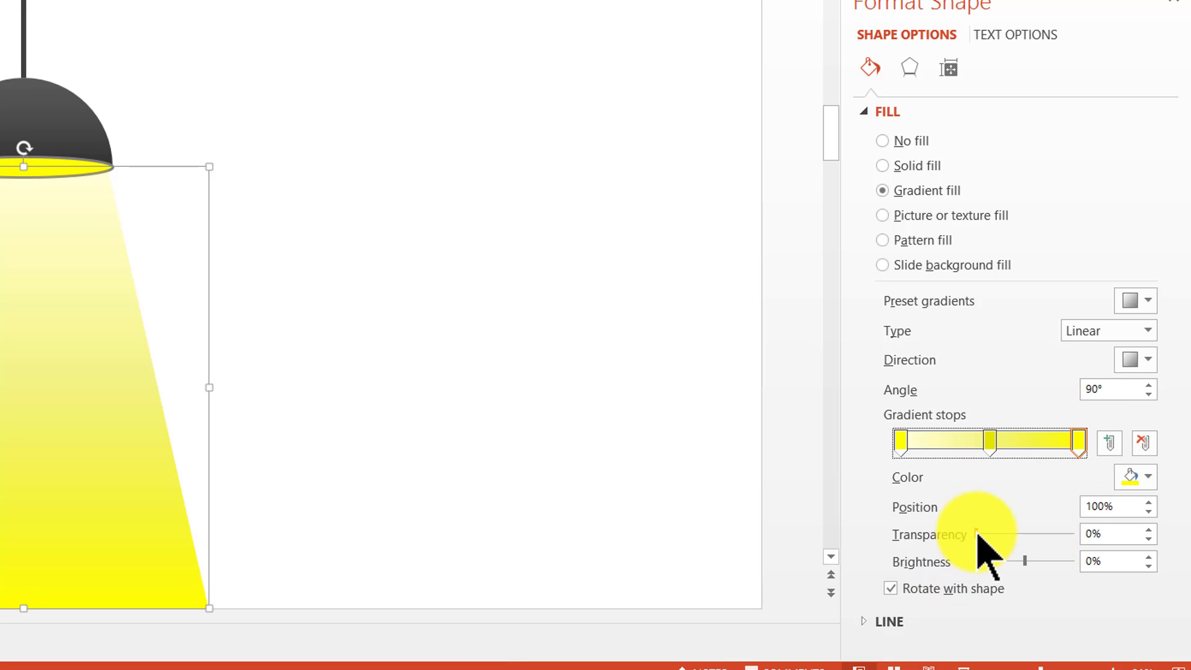
drag(979, 534, 1002, 534)
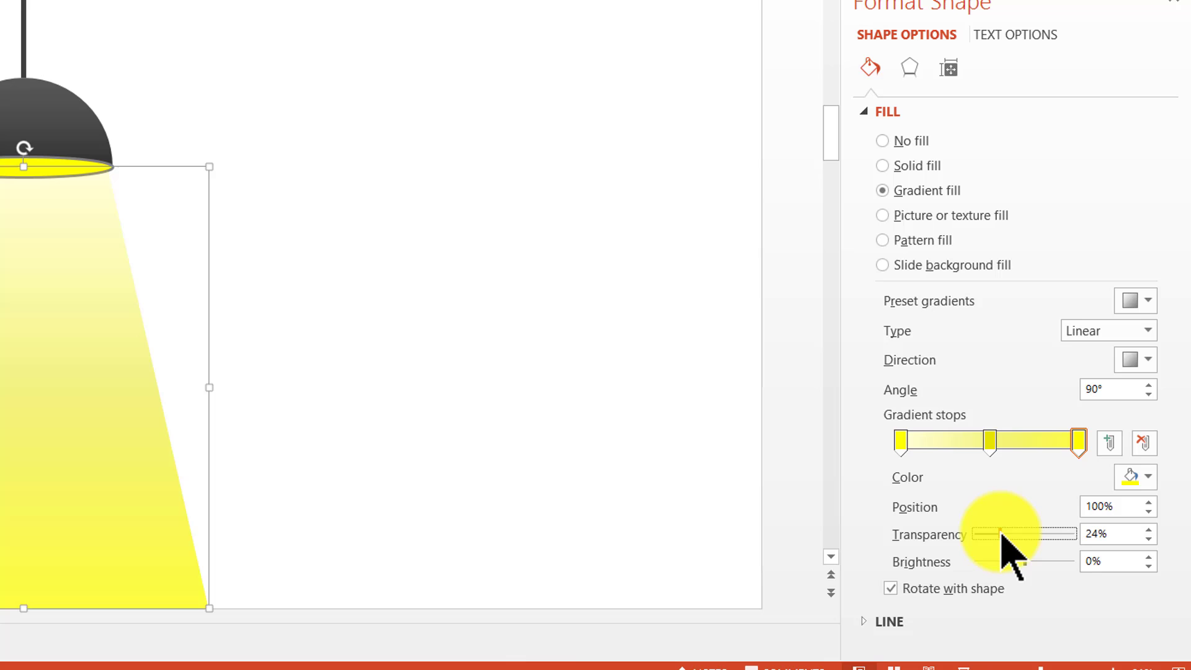
drag(984, 533, 1003, 533)
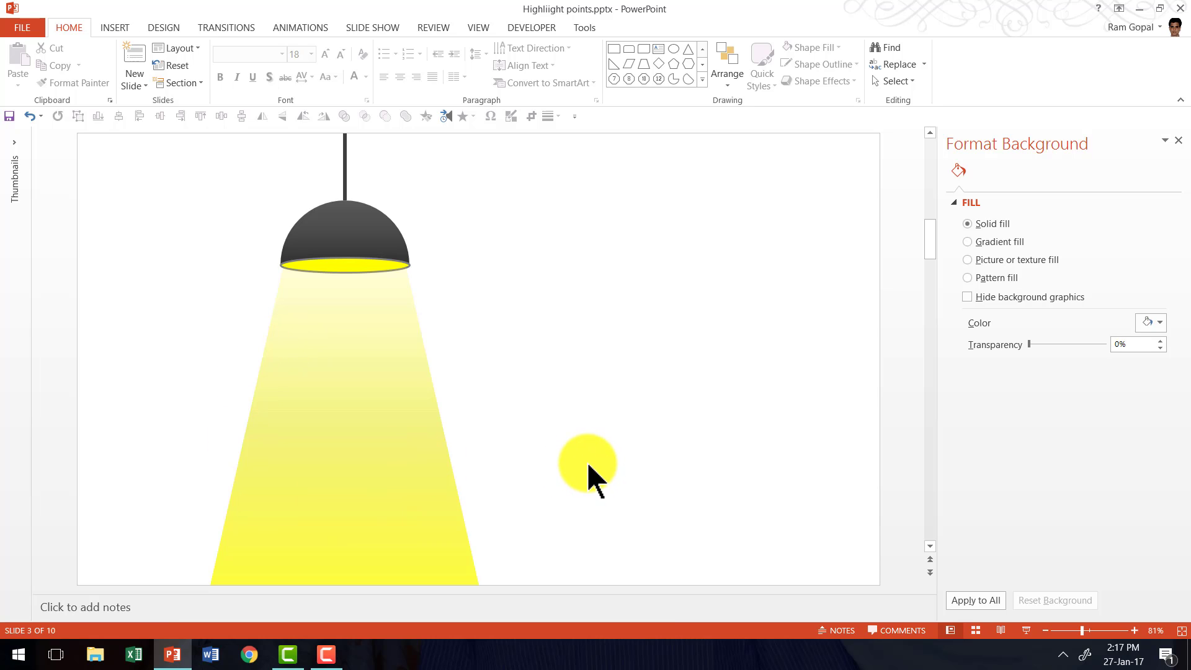
- Copy the subtitle text block from the example slide 2
drag(586, 463, 521, 500)
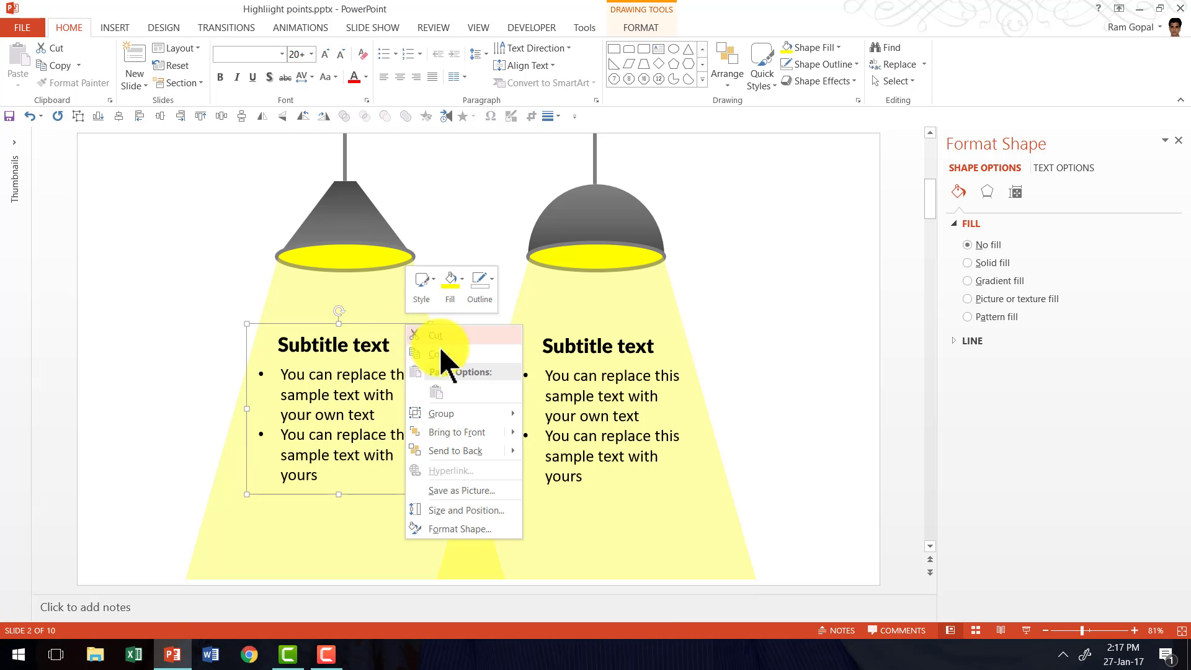
click(809, 352)
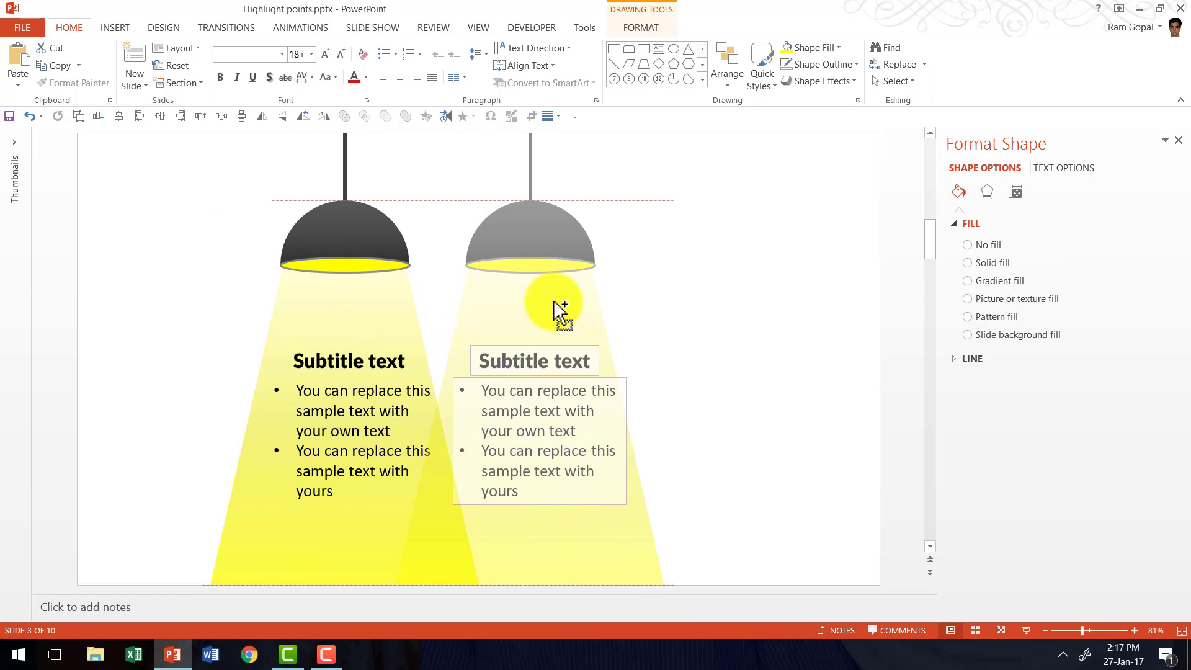
- Place the duplicated lamp beside the first one and select its dome shade
drag(530, 304, 566, 304)
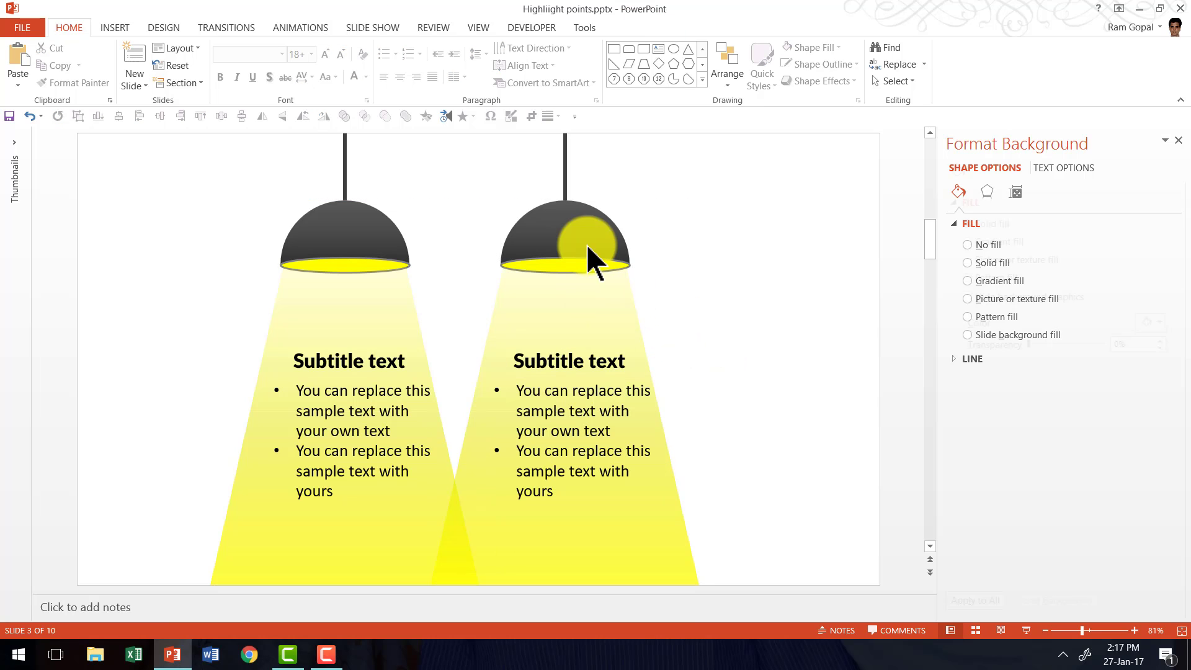
click(585, 251)
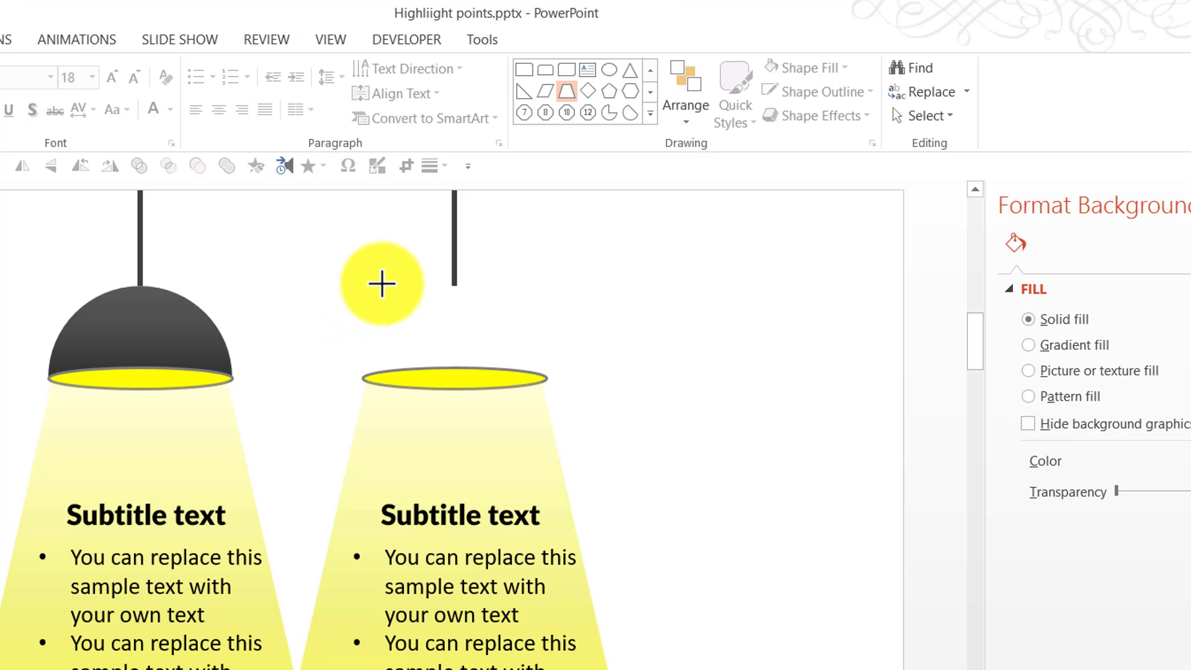
- Replace the second lamp's dome with a dark grey gradient trapezoid shade on its rim
click(456, 327)
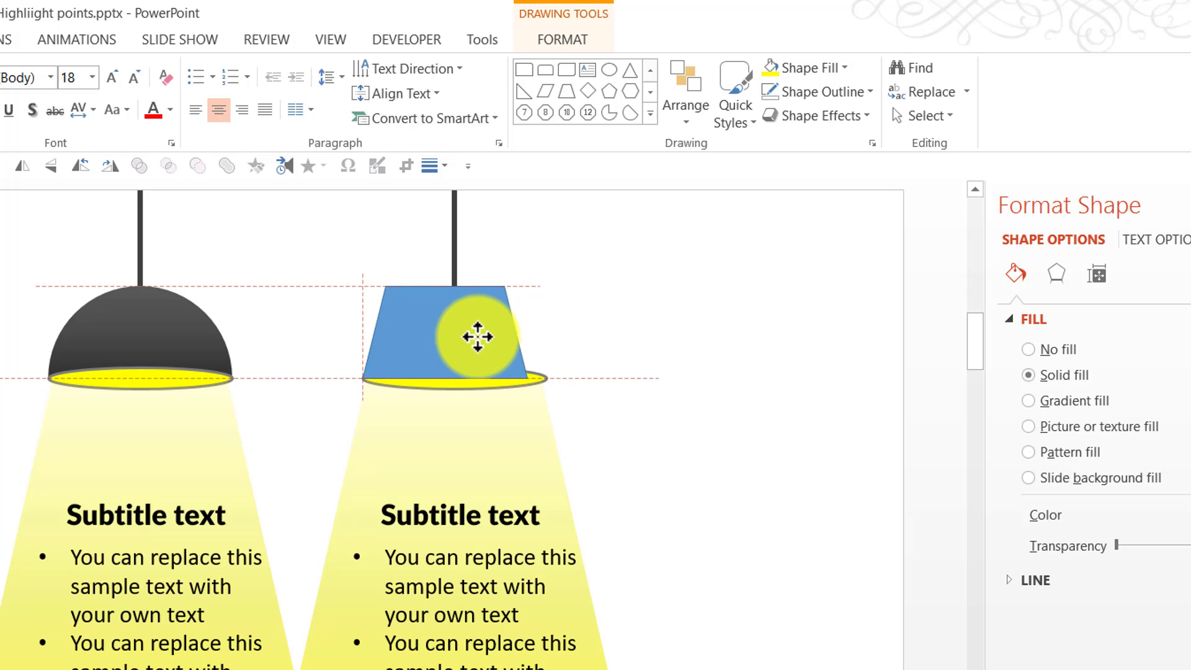
drag(478, 337, 548, 336)
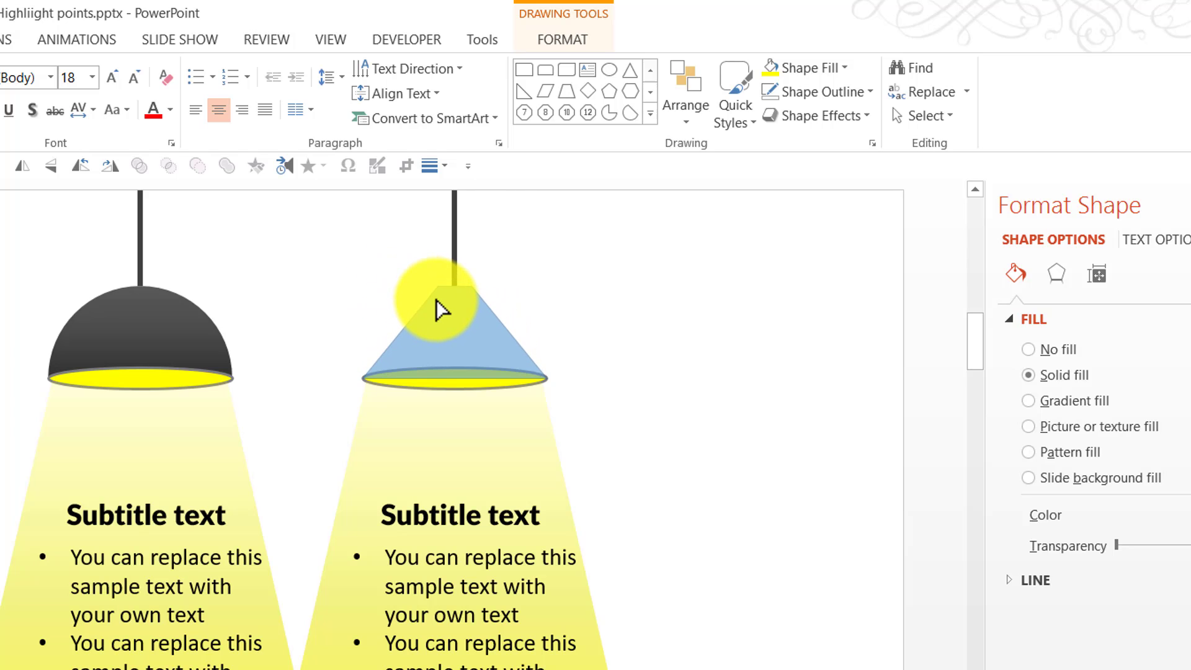
click(444, 309)
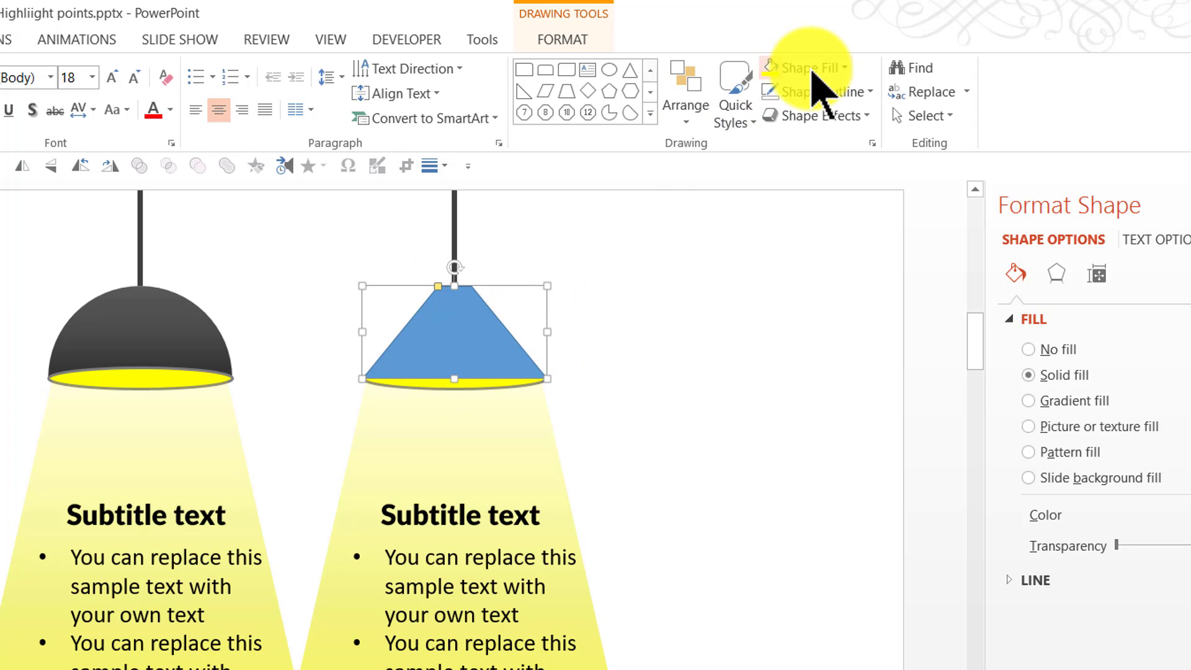
click(804, 67)
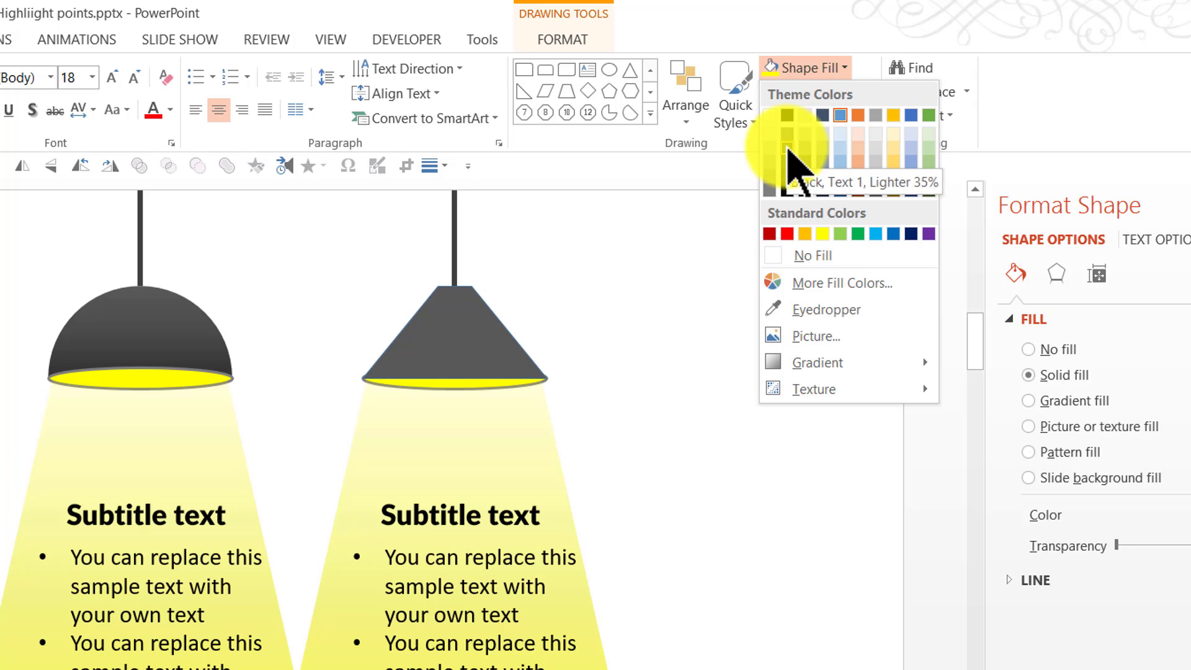
click(816, 91)
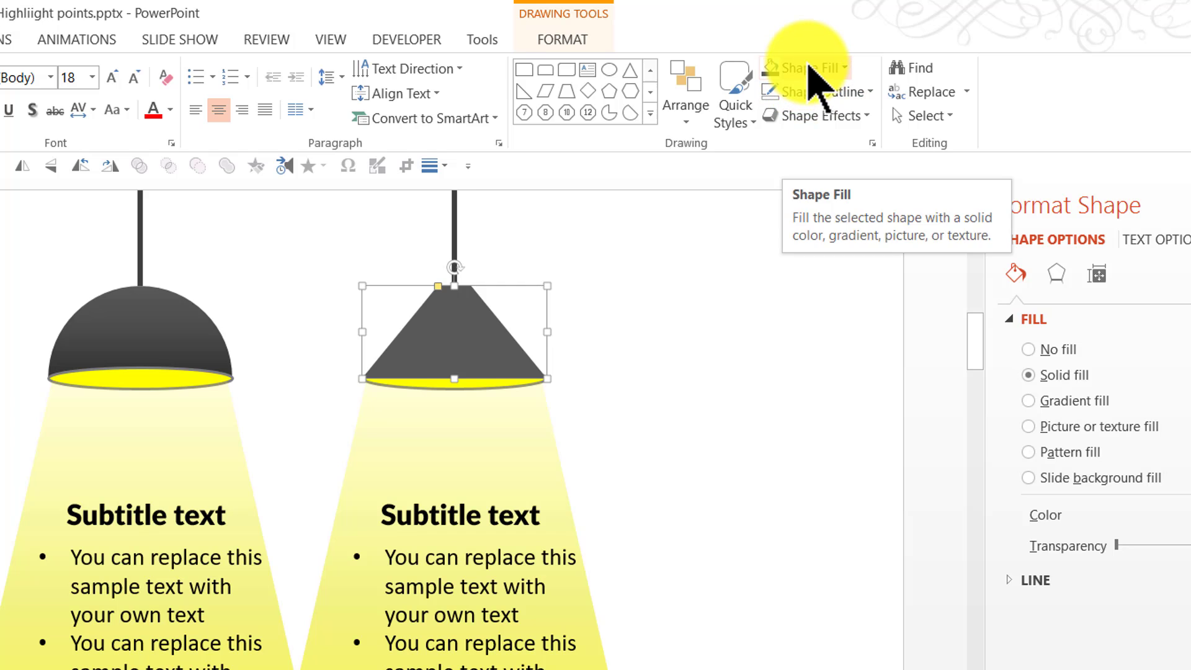
click(804, 67)
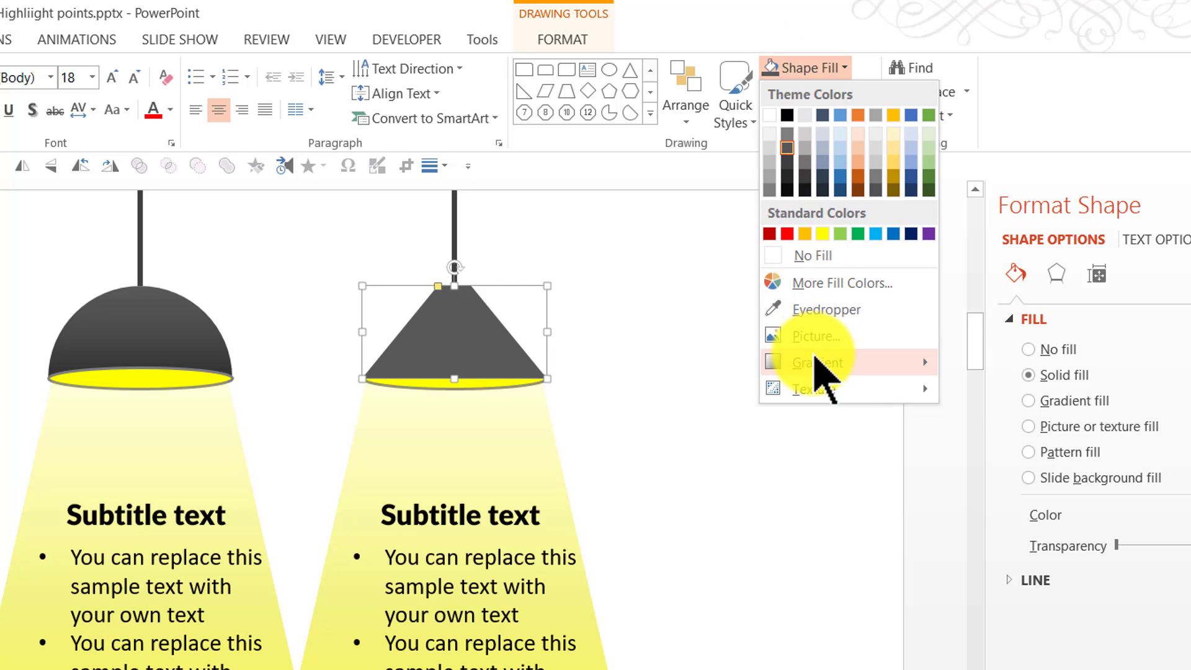
click(819, 362)
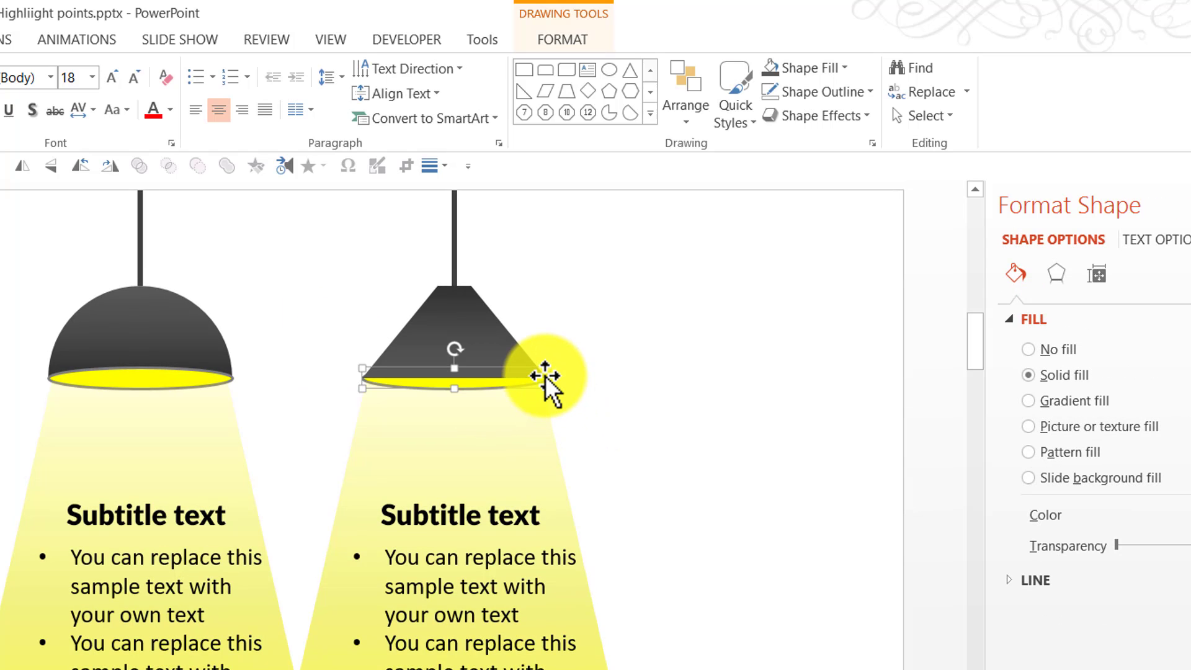
- Open the context menu on the second lamp's yellow rim ellipse to adjust its stacking order
right_click(539, 377)
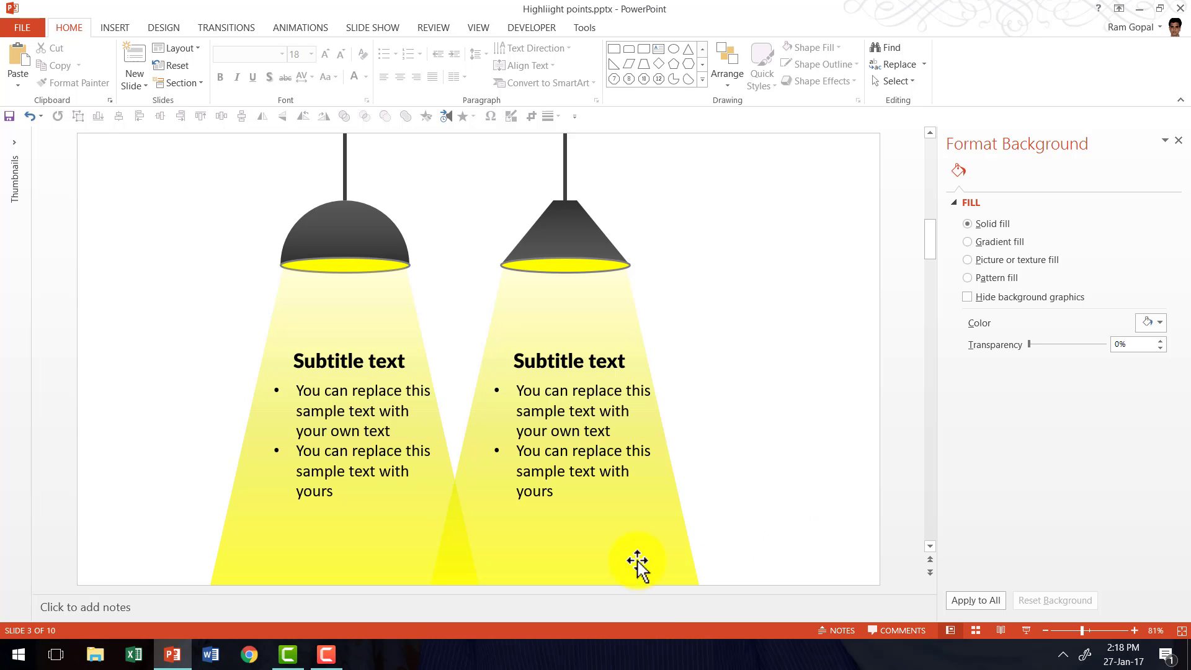
mouse_move(632, 333)
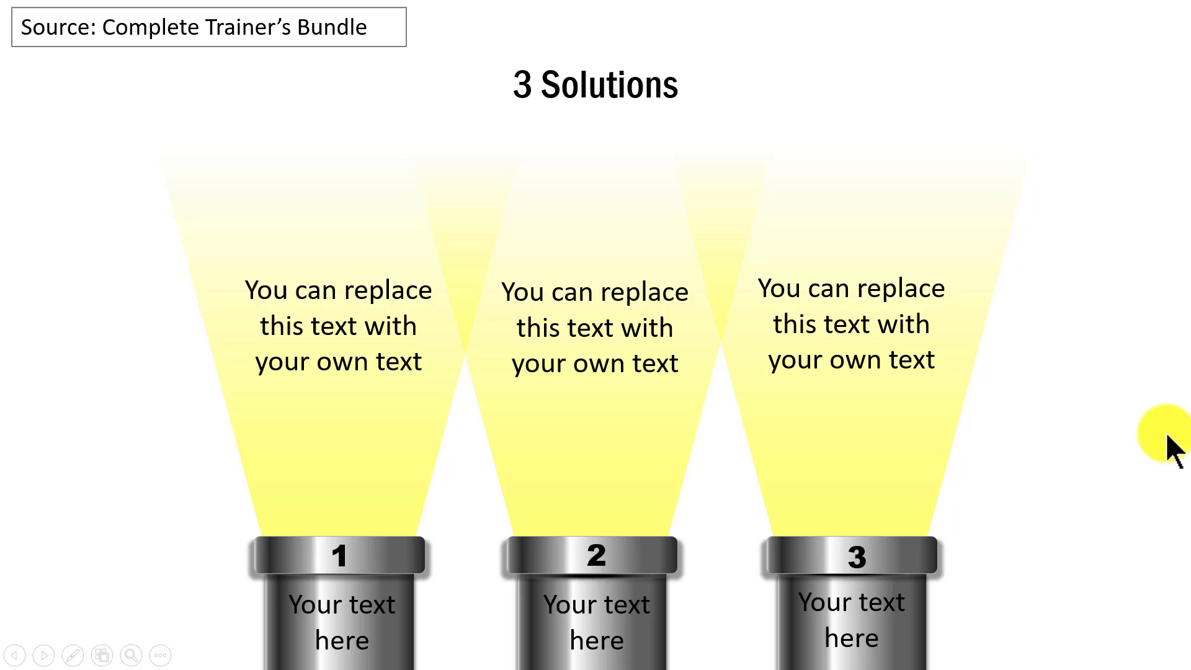
mouse_move(1046, 410)
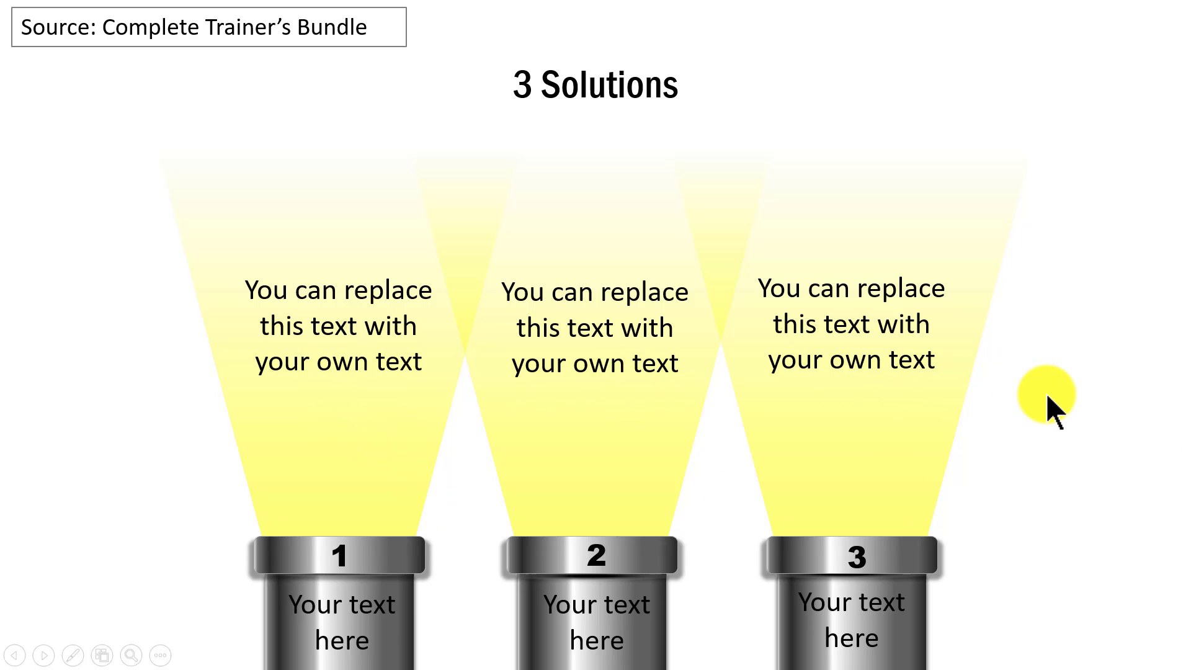
mouse_move(1064, 441)
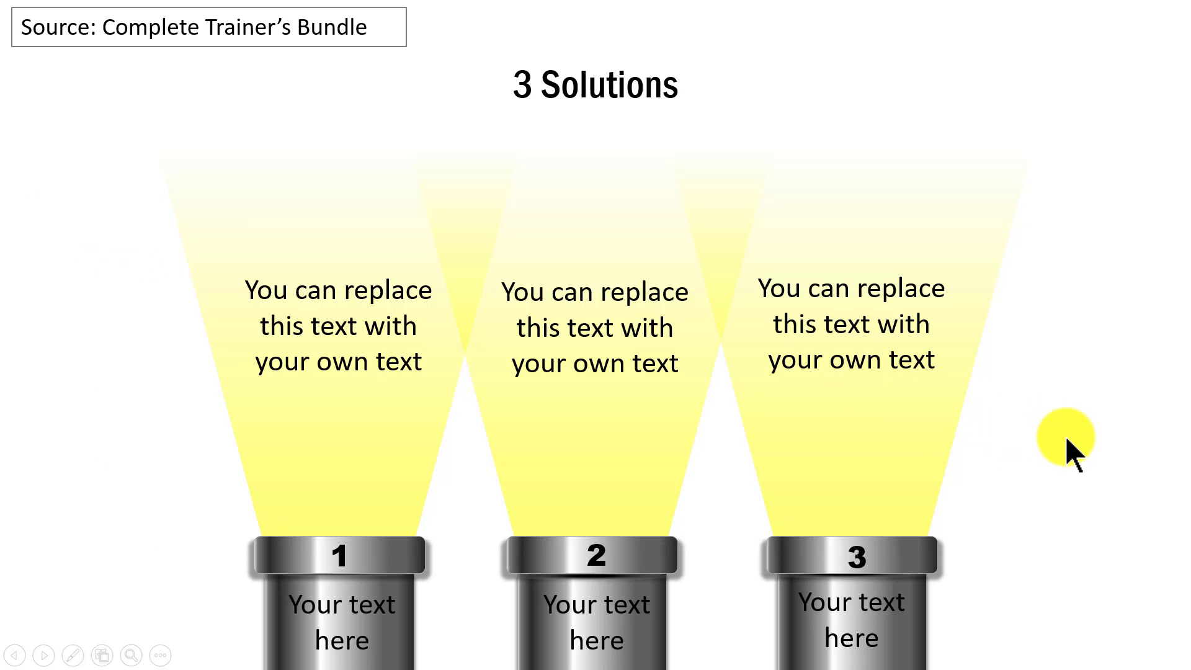